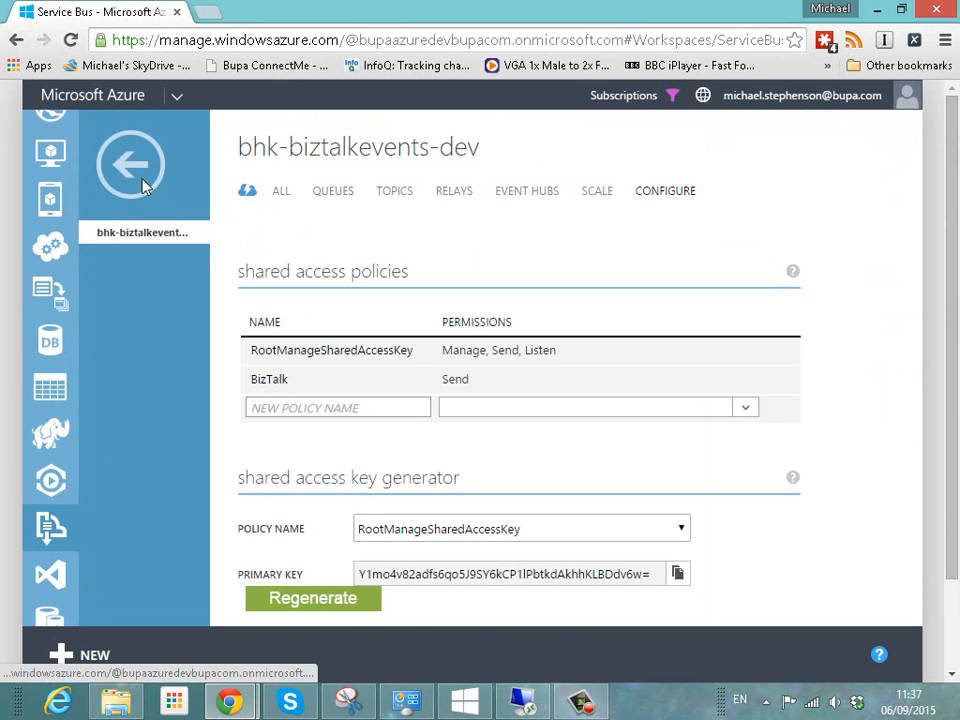
# View the biztalkevents event hub, then show the BizTalk policy's keys in the shared access key generator
pyautogui.click(130, 164)
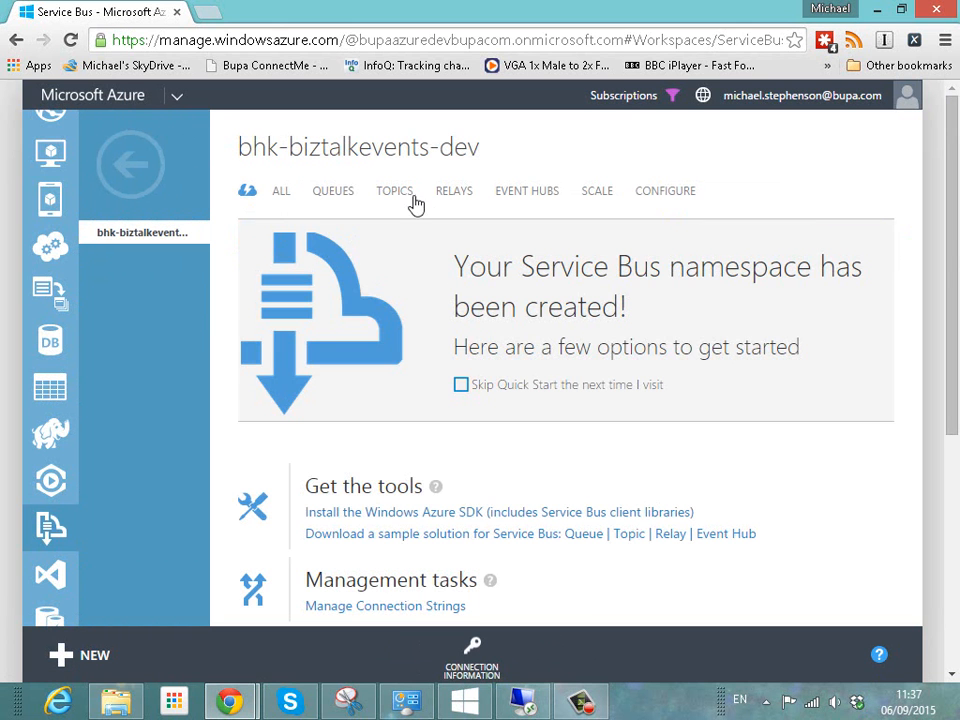
pyautogui.click(526, 192)
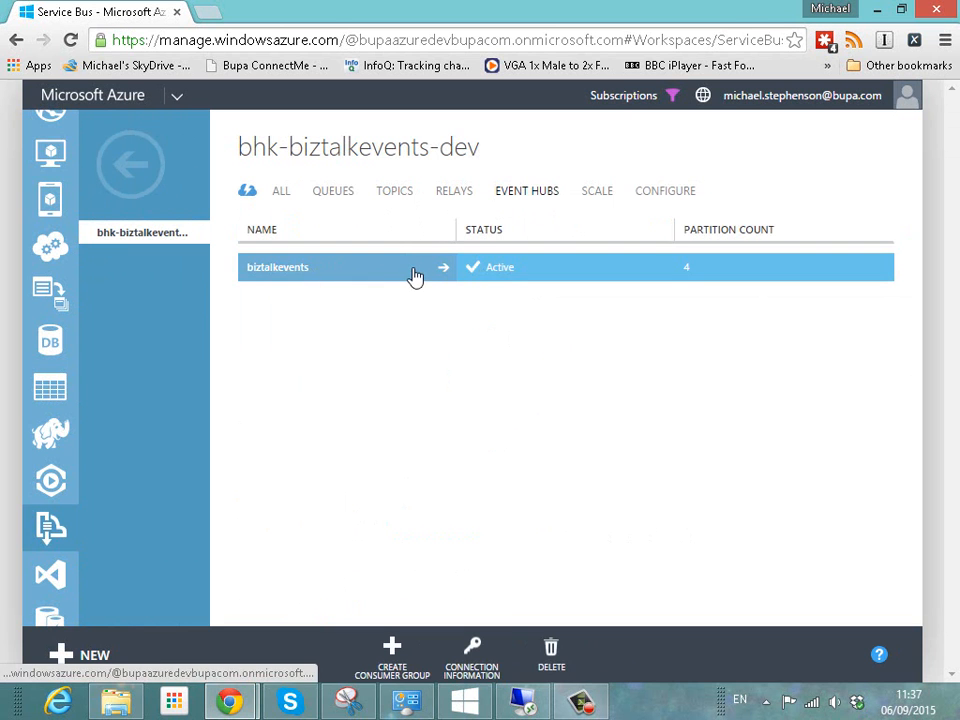
pyautogui.click(664, 192)
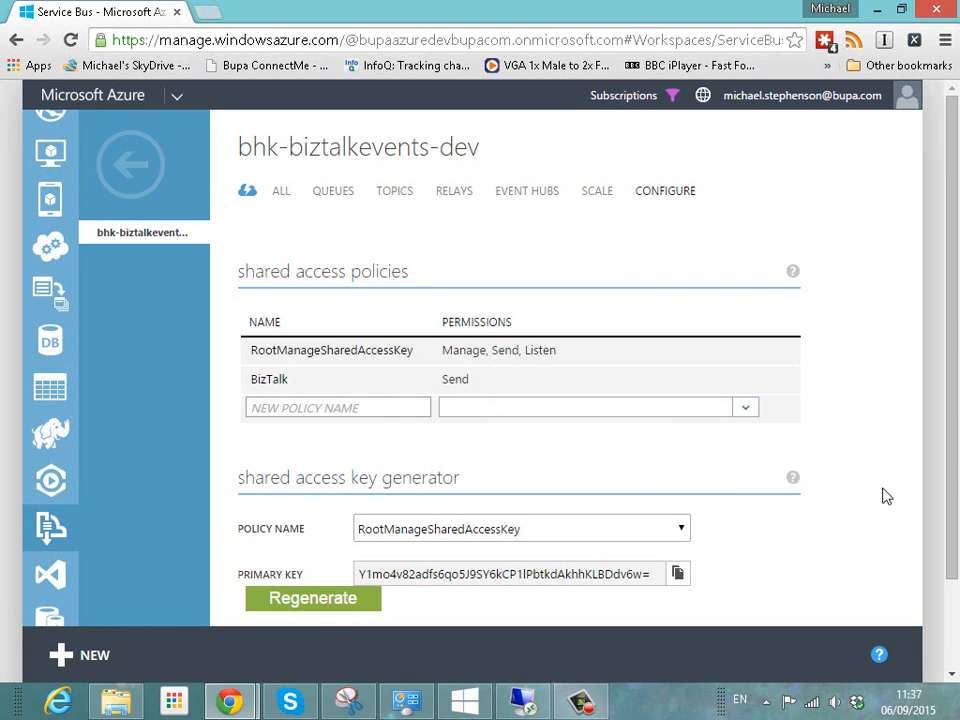
pyautogui.click(520, 420)
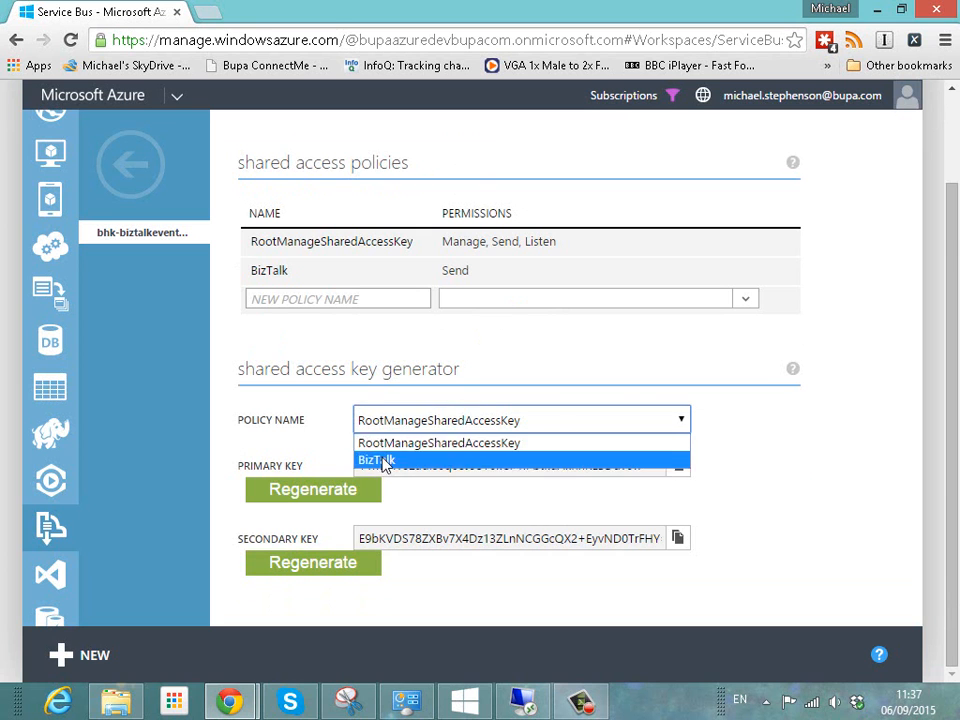
pyautogui.click(376, 458)
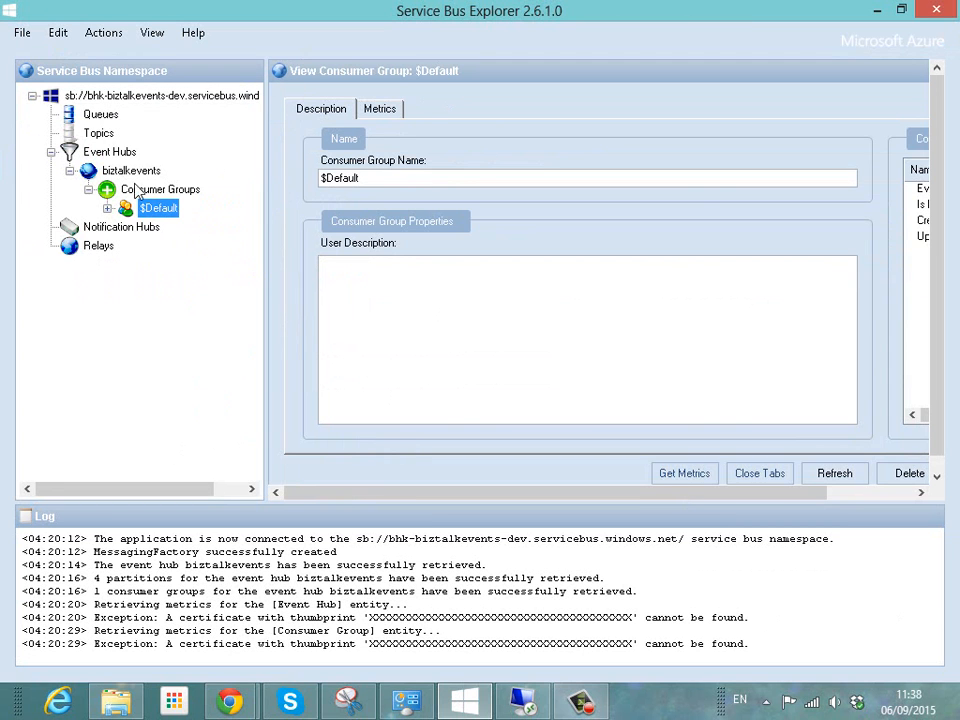
pyautogui.moveTo(108, 168)
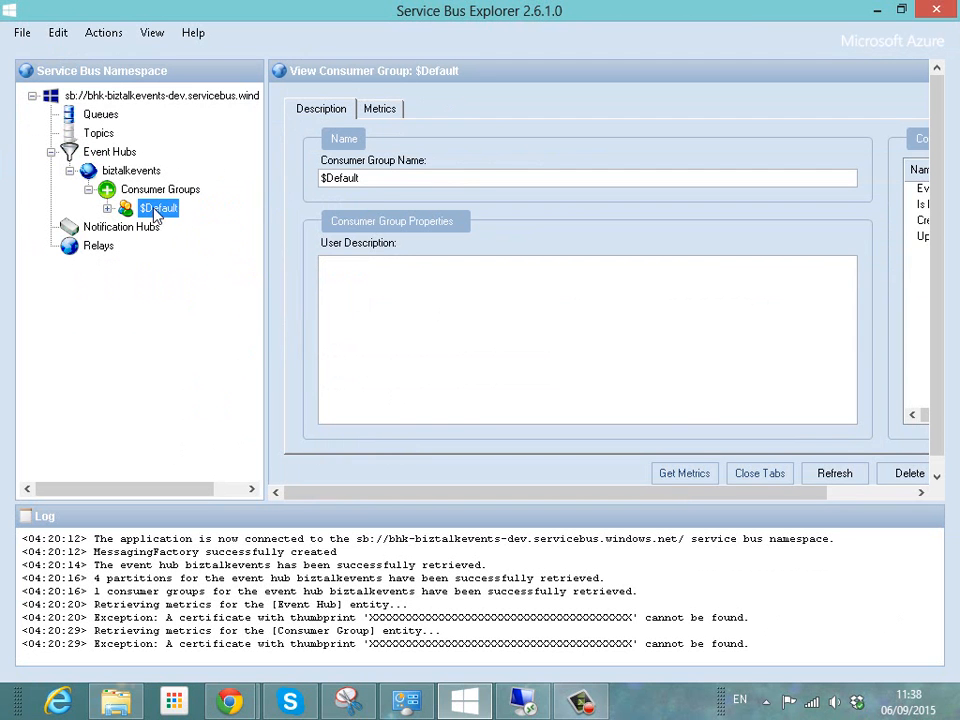
pyautogui.moveTo(258, 344)
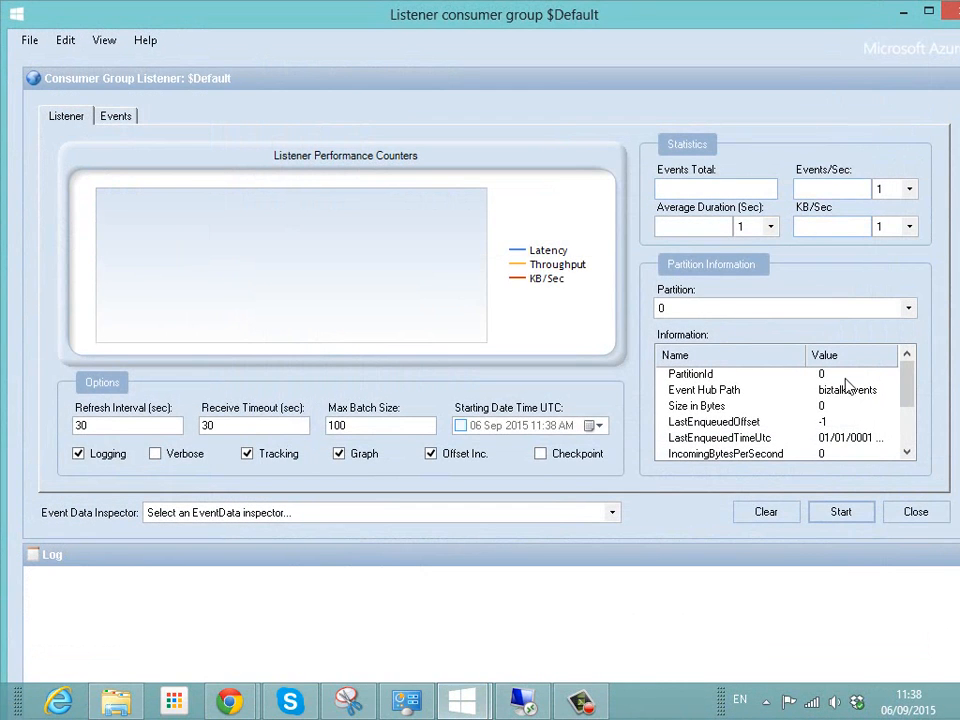
# Start, stop and restart the $Default consumer group listener until events arrive, then return to the Azure portal
pyautogui.click(840, 512)
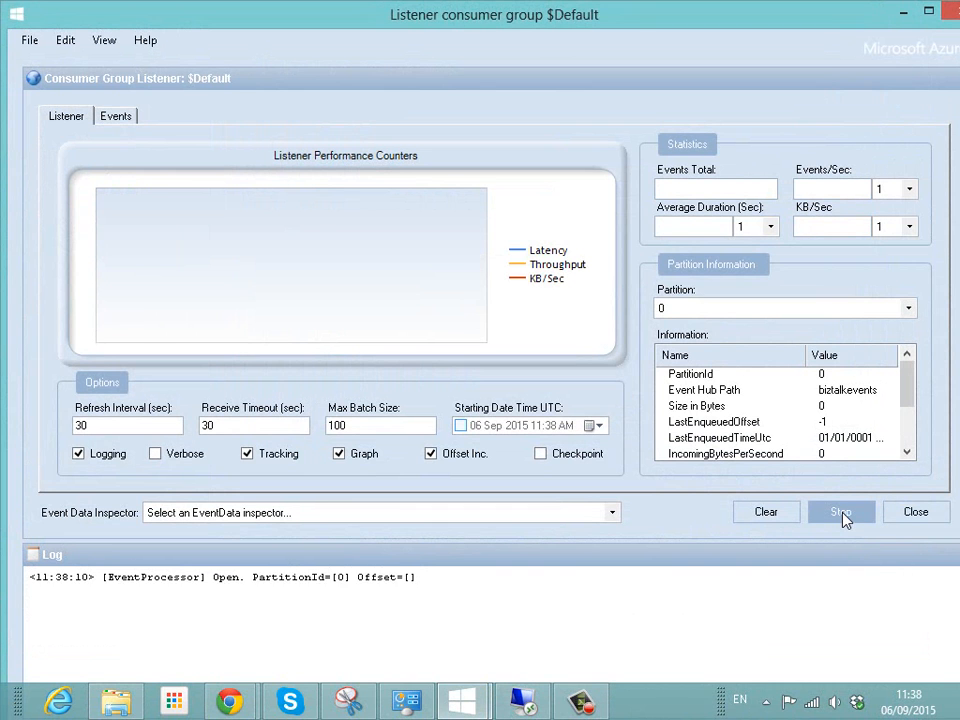
pyautogui.click(840, 512)
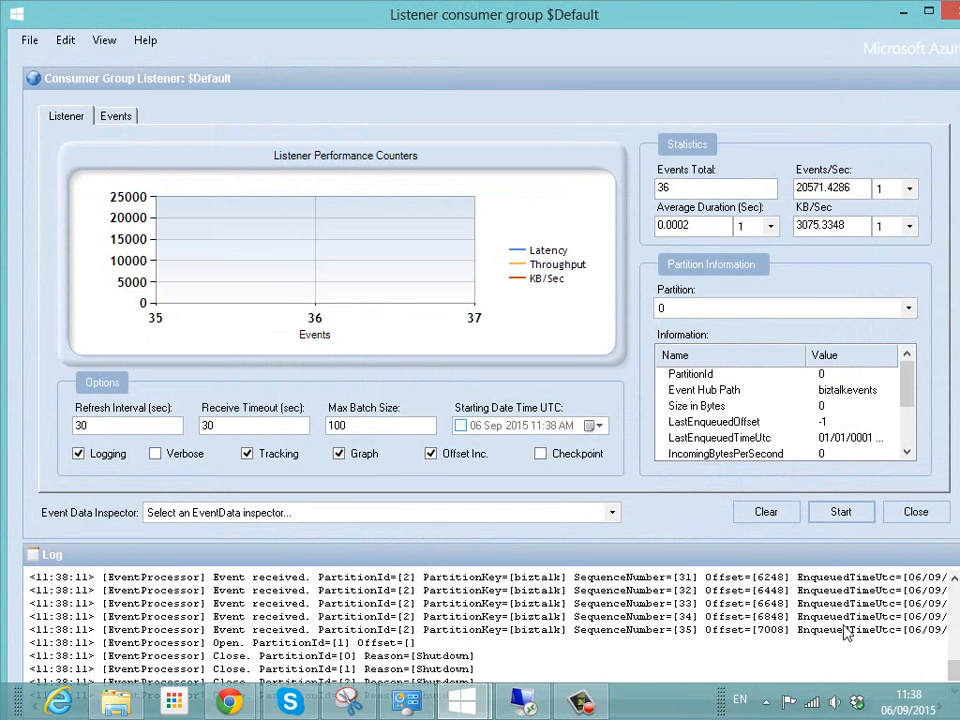
pyautogui.moveTo(844, 28)
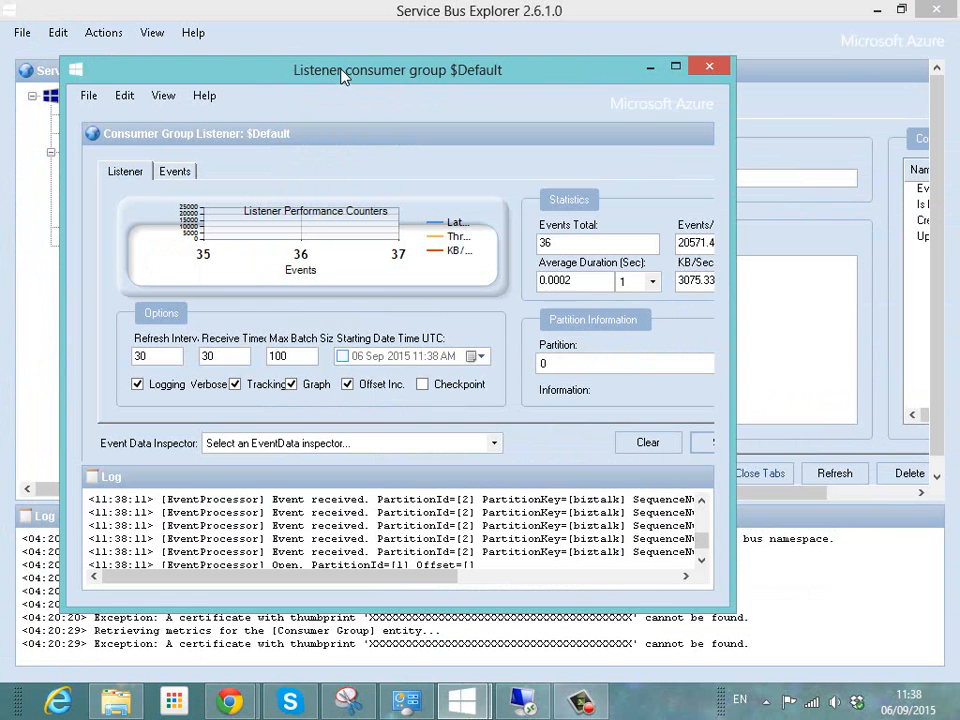
pyautogui.scroll(-3)
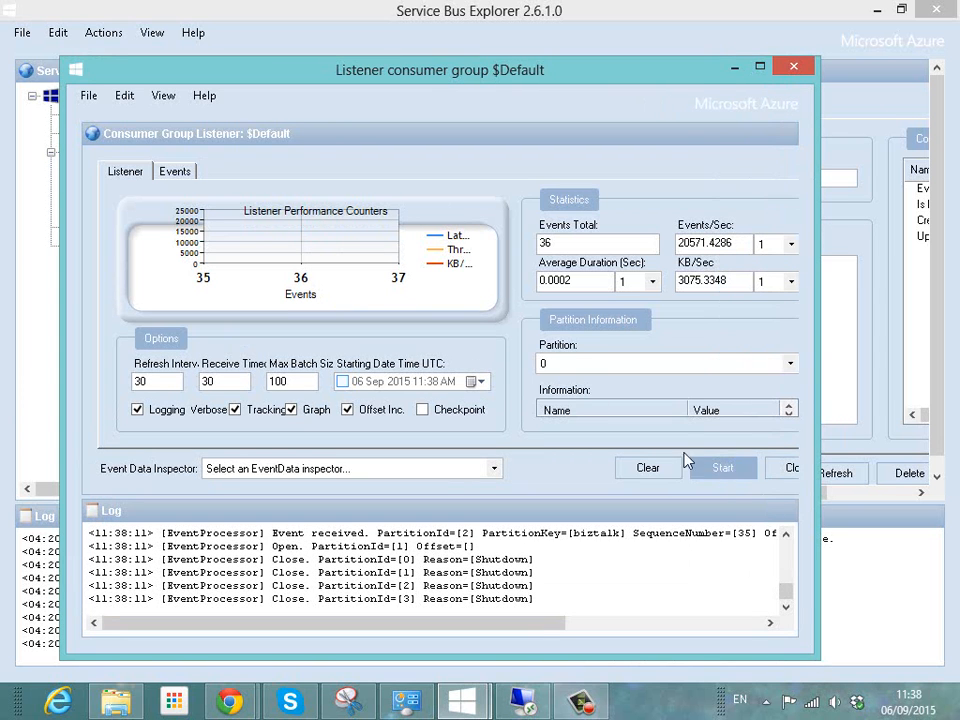
pyautogui.click(724, 468)
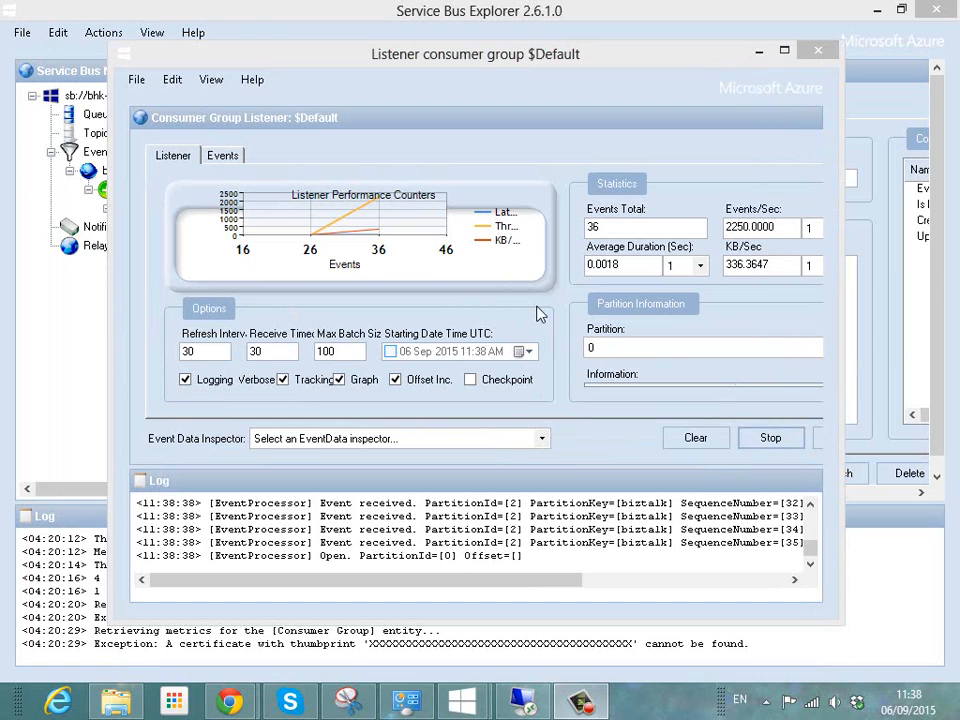
pyautogui.moveTo(368, 572)
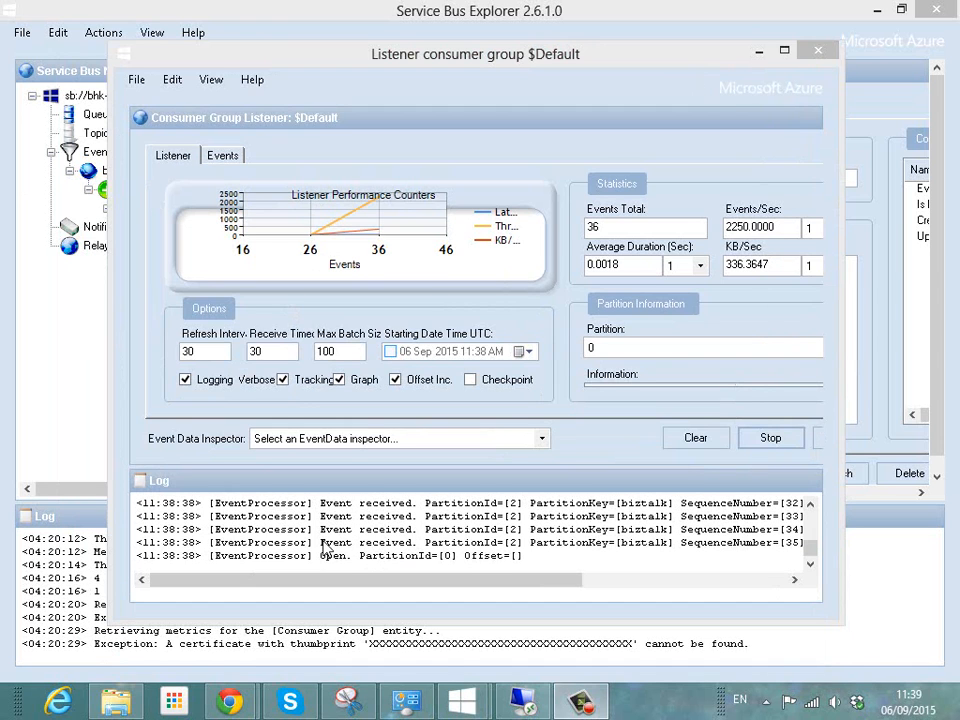
pyautogui.moveTo(156, 548)
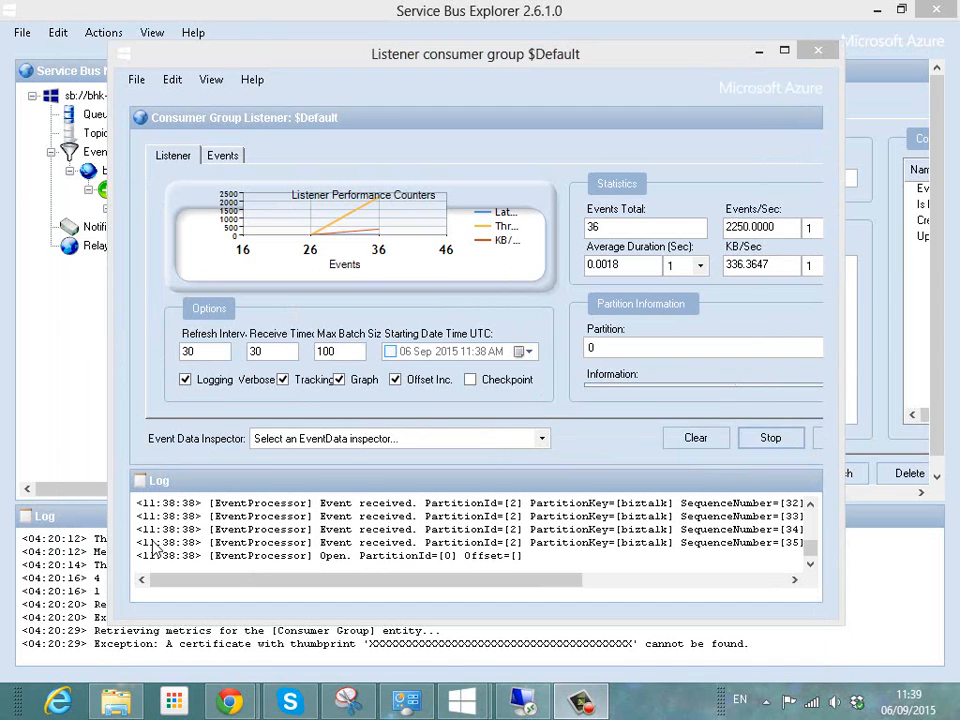
pyautogui.moveTo(564, 384)
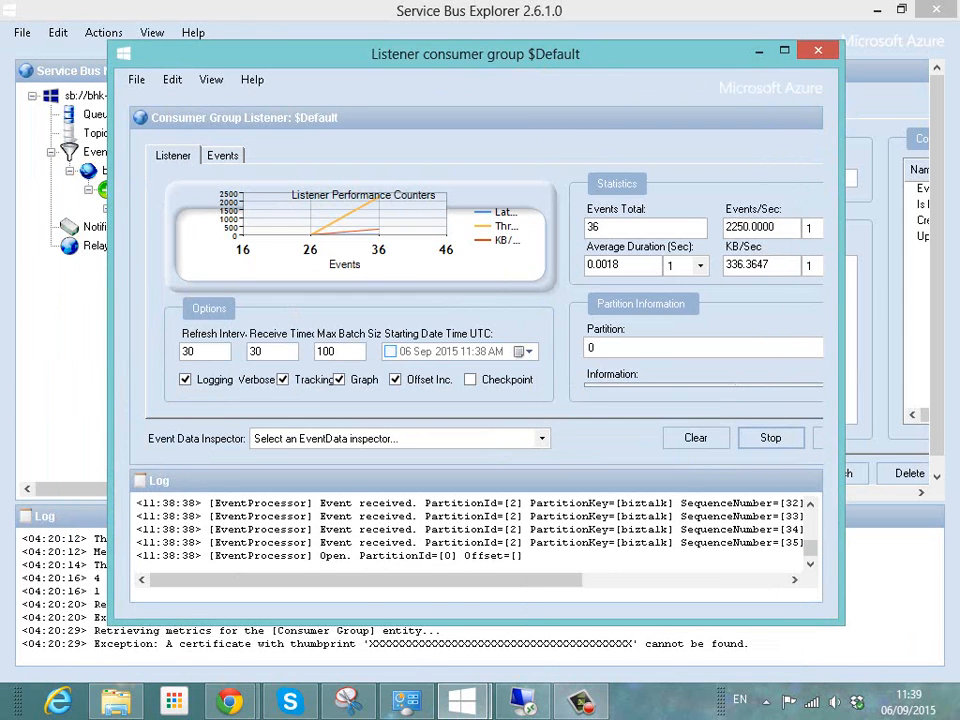
pyautogui.click(818, 50)
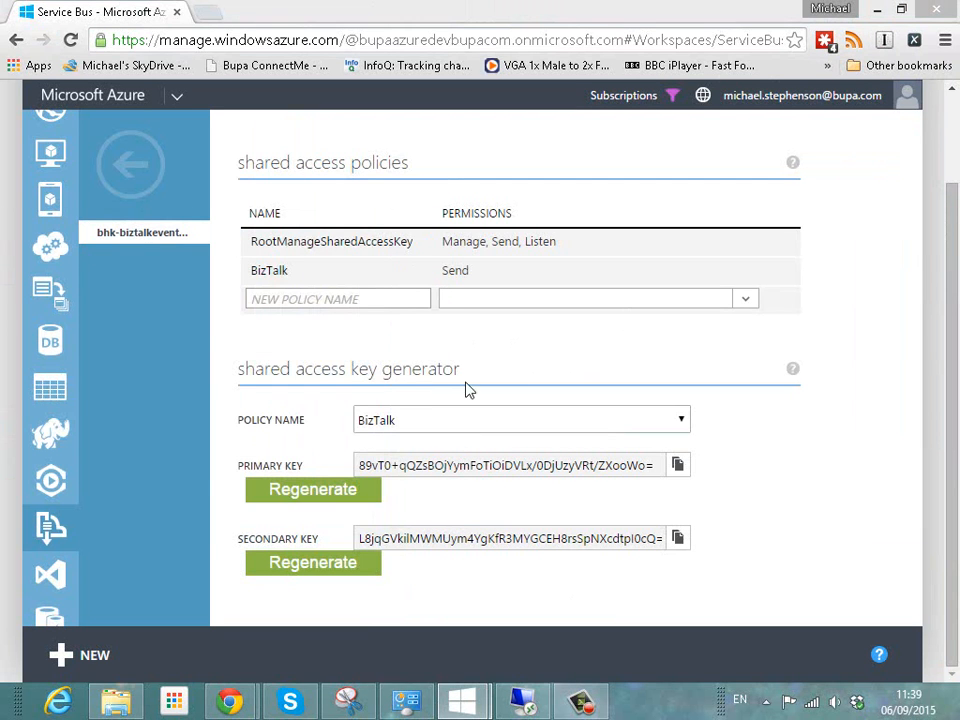
# Review the BizTalk policy keys on Configure and switch to the namespace's Event Hubs list
pyautogui.click(268, 270)
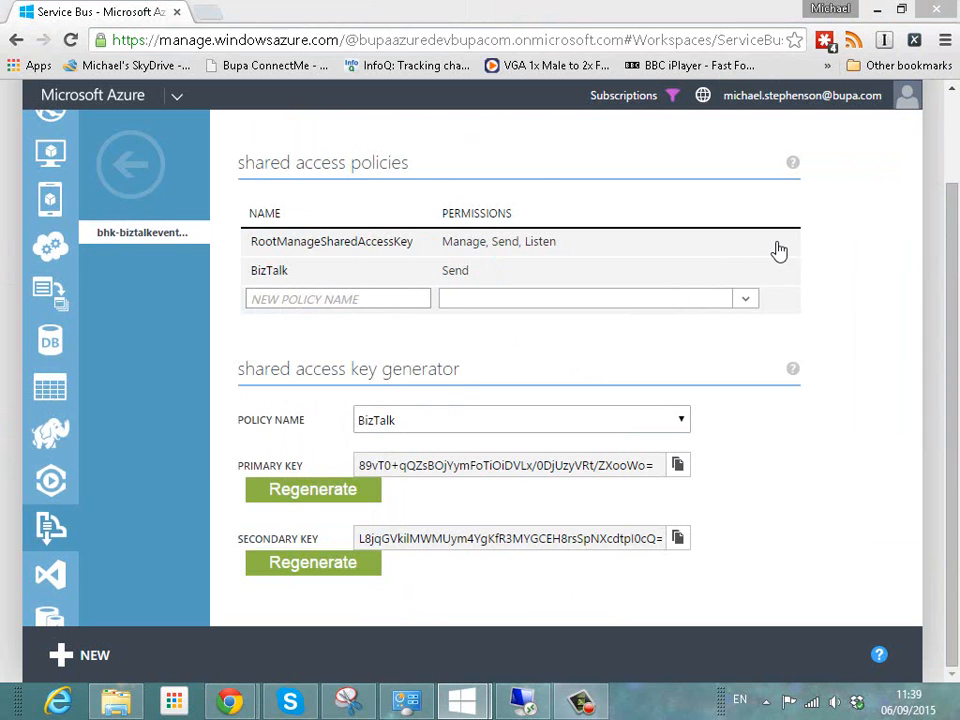
pyautogui.scroll(-3)
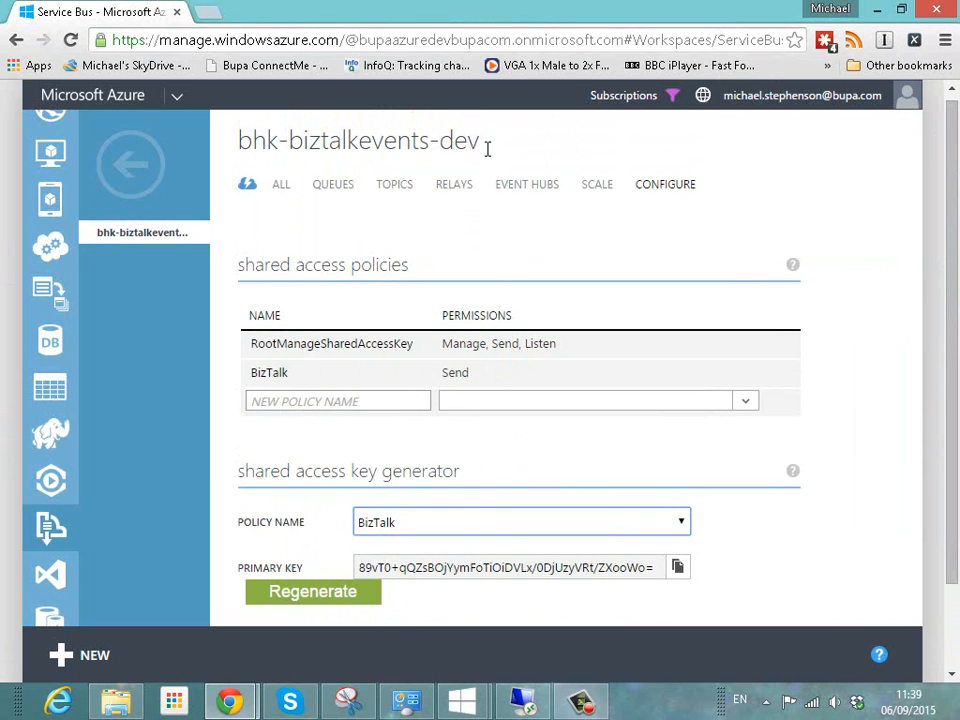
pyautogui.click(528, 184)
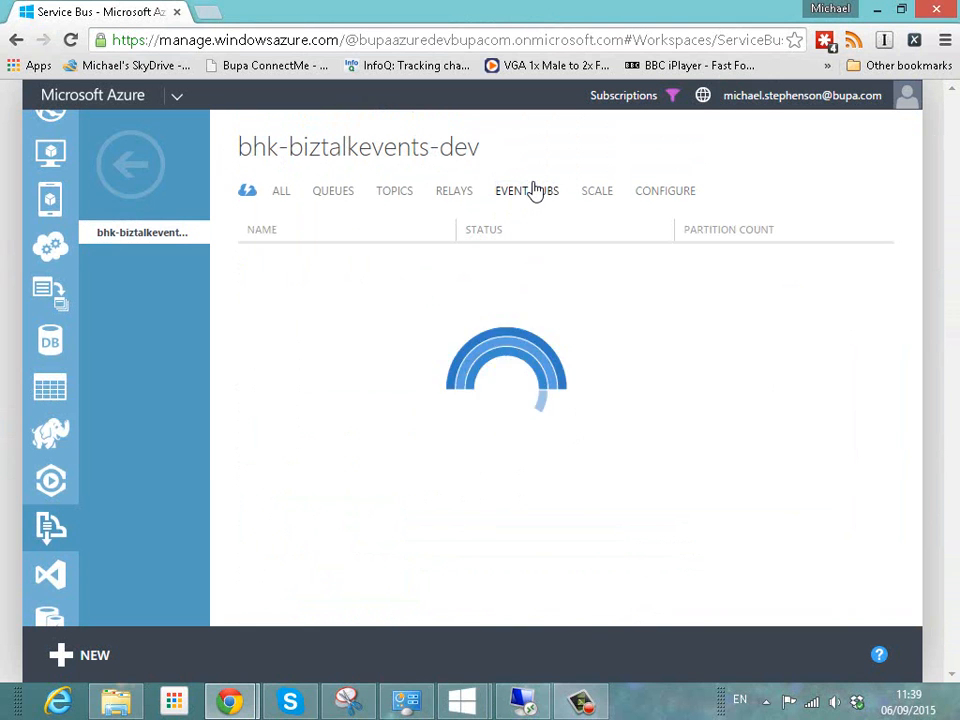
pyautogui.click(528, 190)
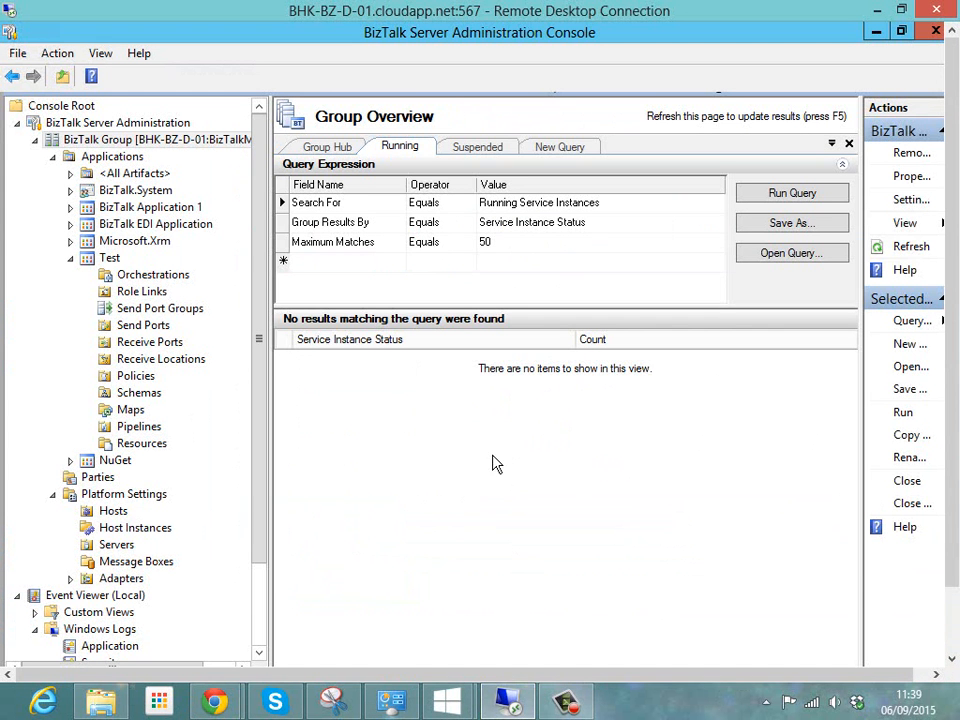
pyautogui.moveTo(952, 404)
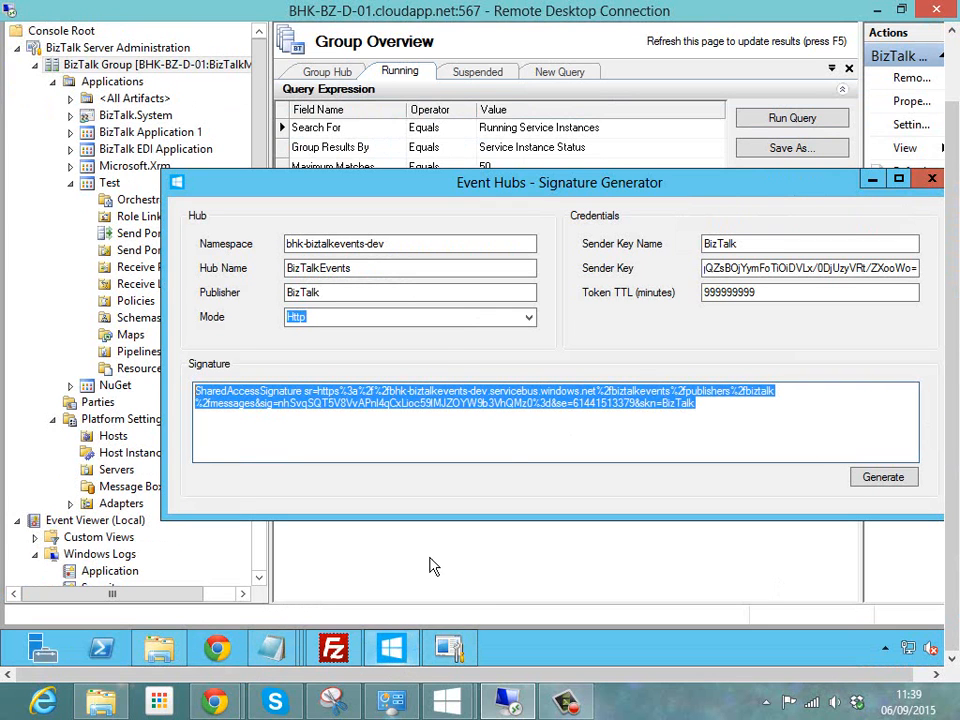
pyautogui.moveTo(450, 360)
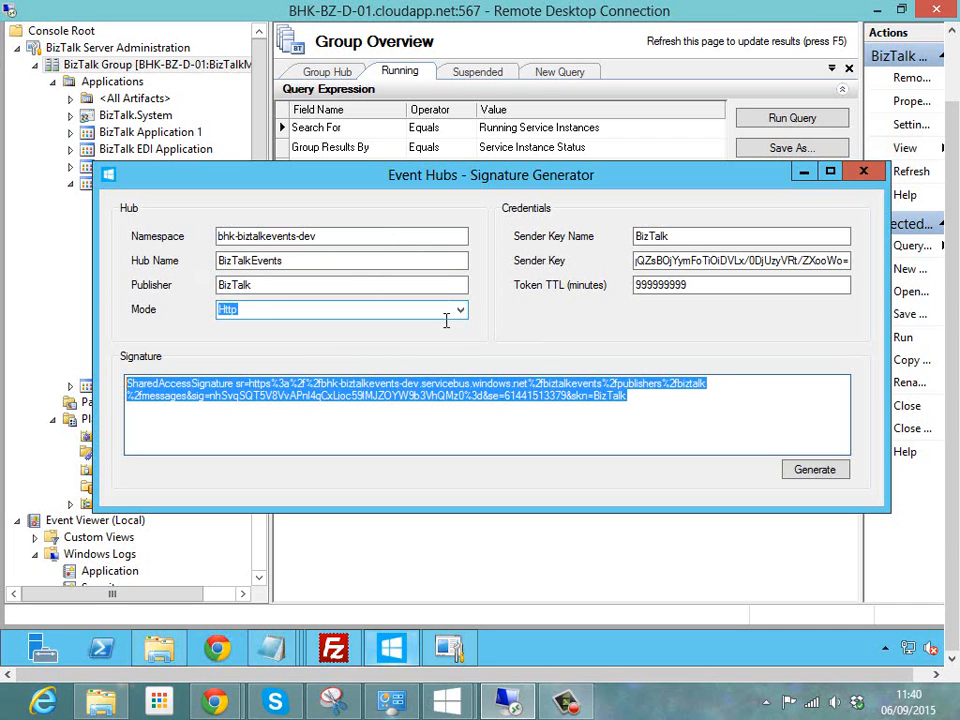
# Keep Http as the signature mode in the Event Hubs Signature Generator
pyautogui.click(460, 308)
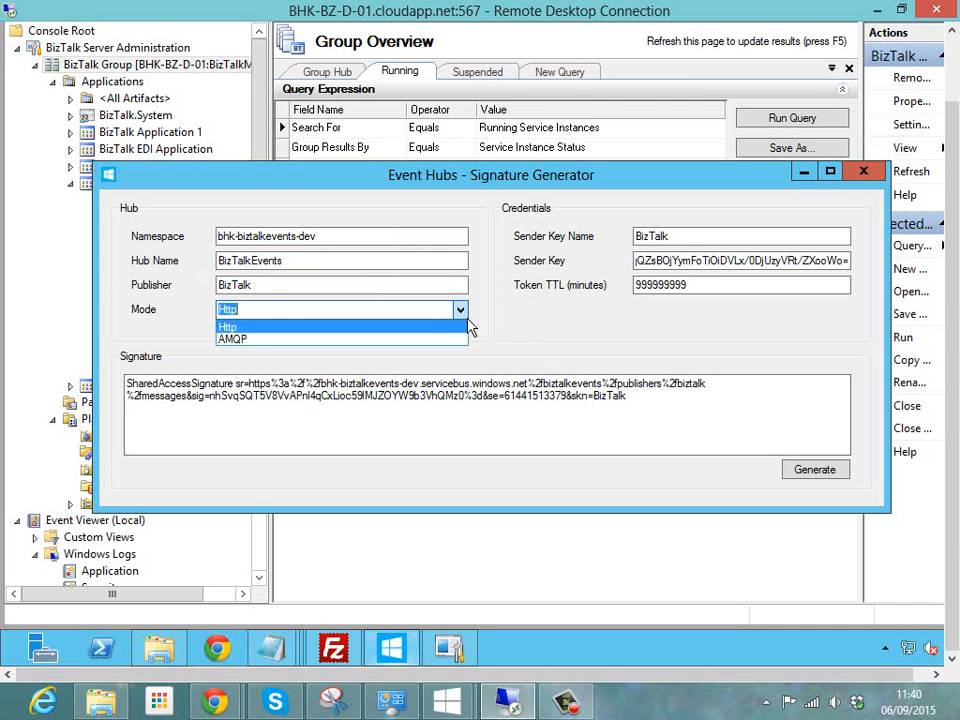
pyautogui.click(228, 326)
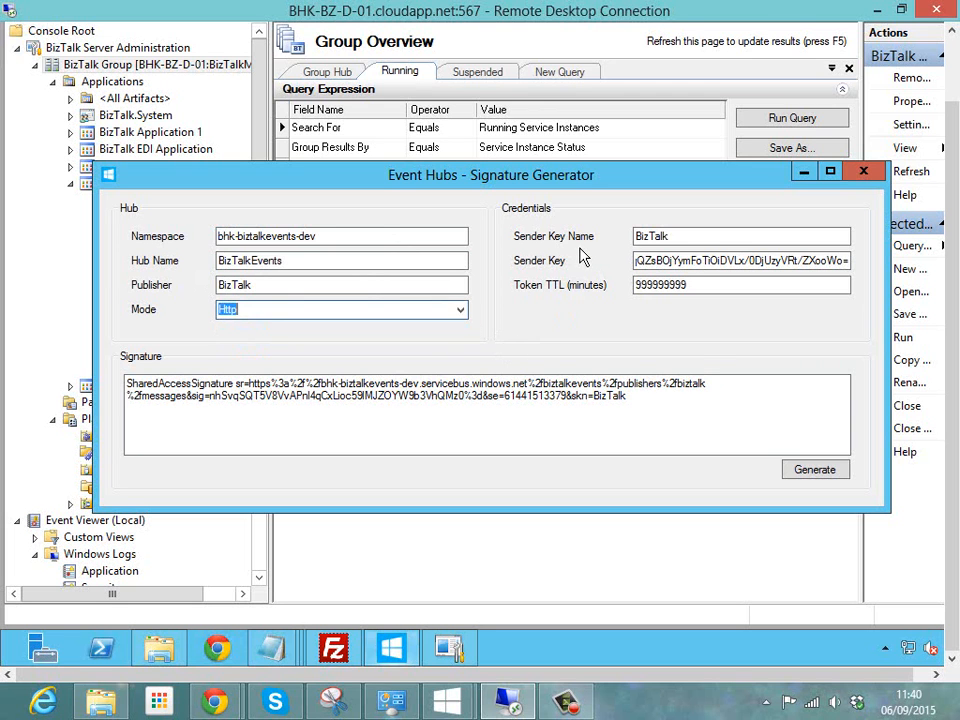
pyautogui.moveTo(580, 310)
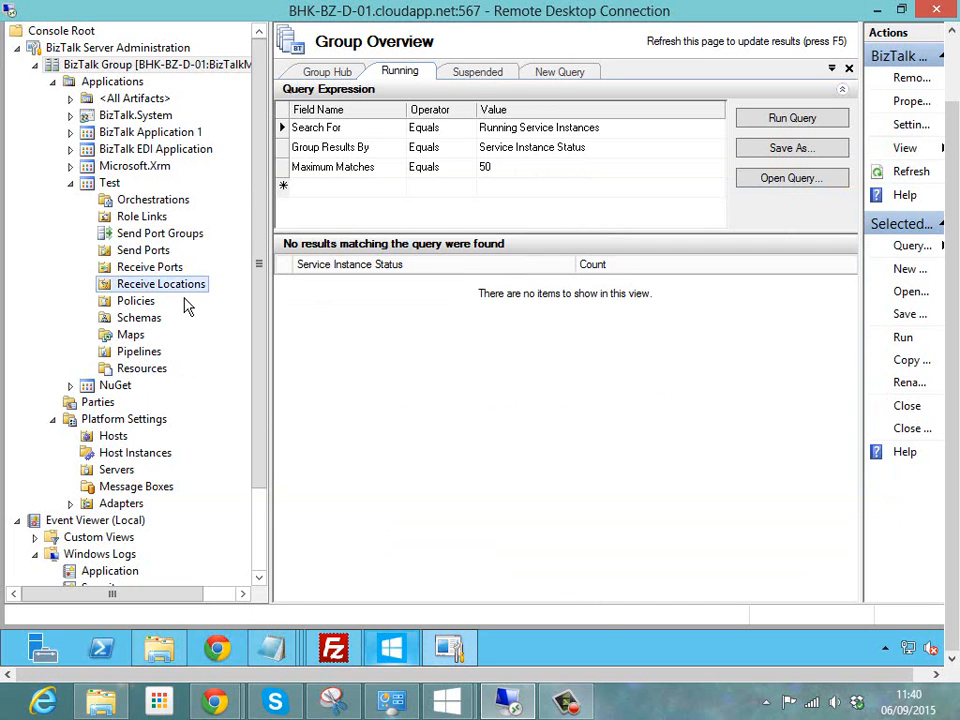
# View Test.json (firstName John, lastName Doe) in Notepad and close it again
pyautogui.click(160, 284)
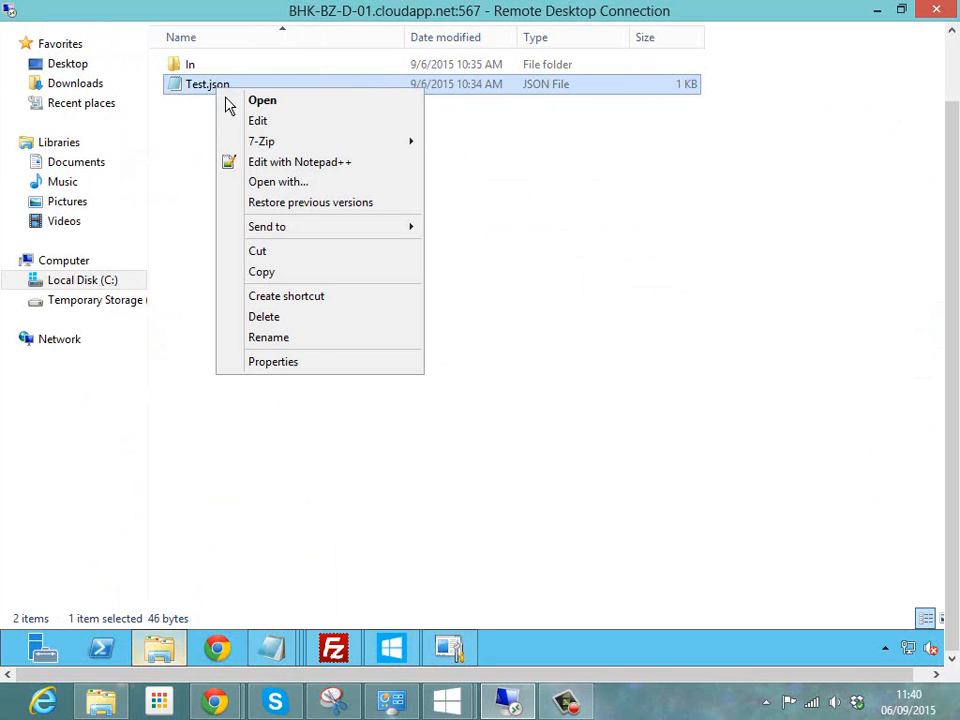
pyautogui.click(262, 100)
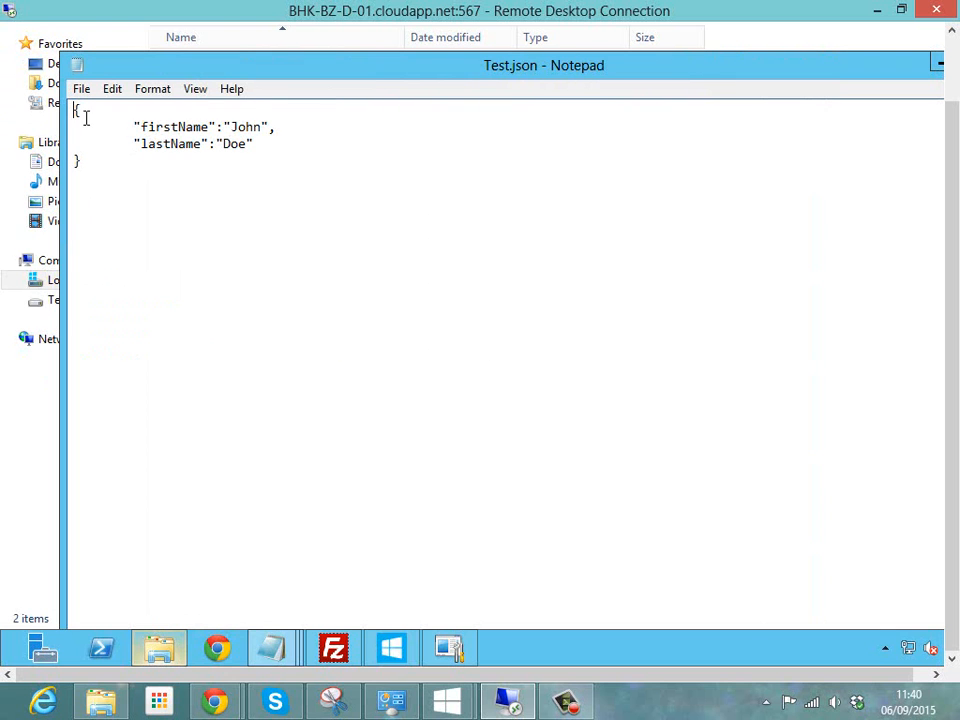
pyautogui.press('ctrl+a')
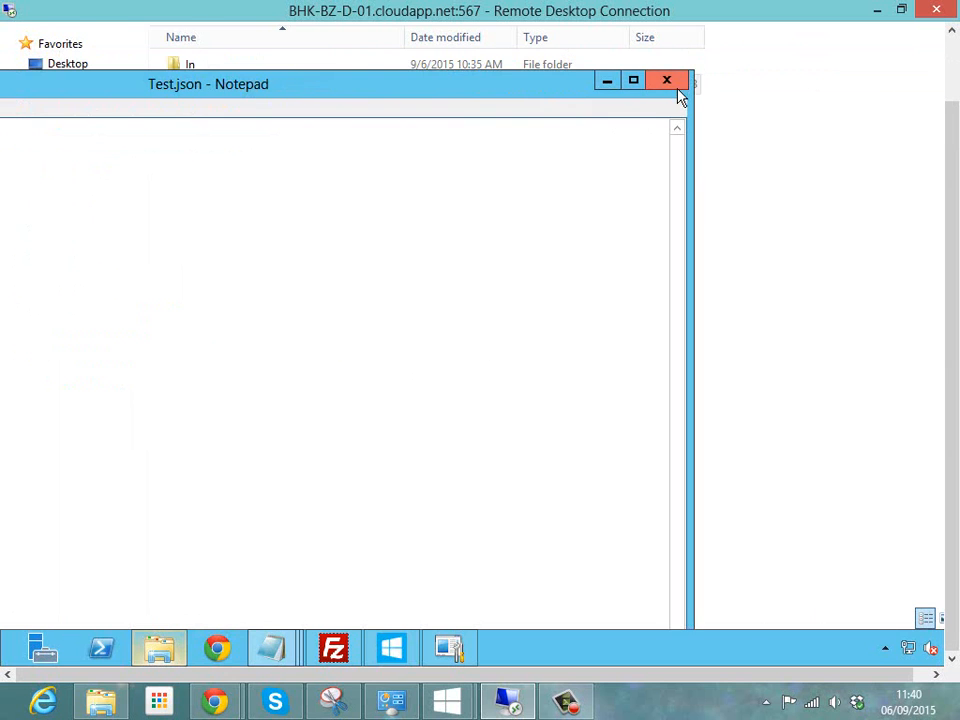
pyautogui.click(666, 80)
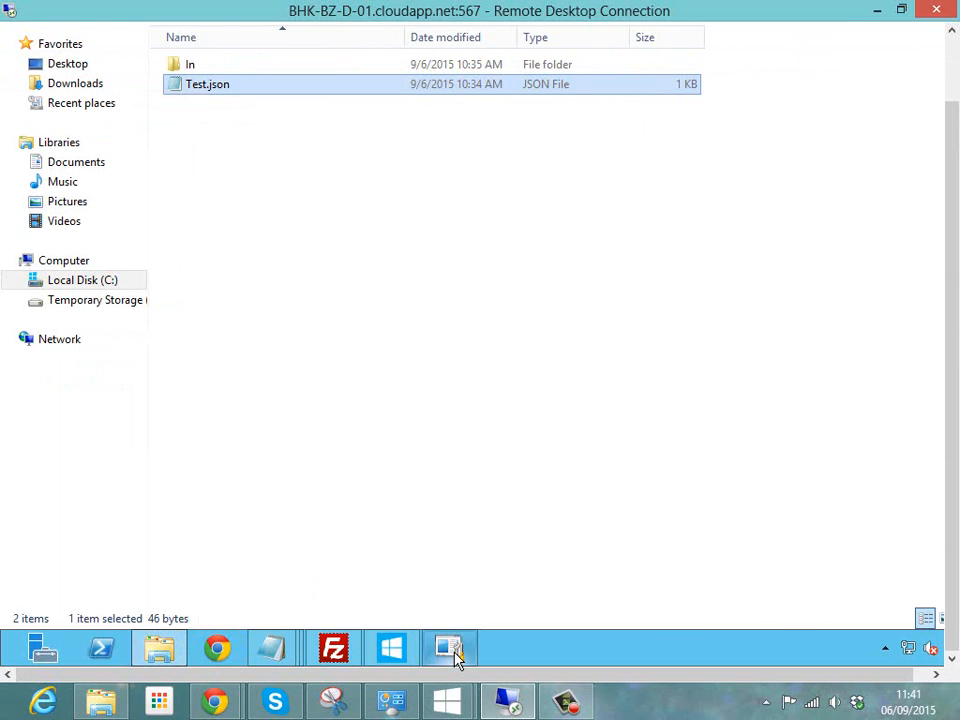
# Show the Test application's send ports and view the Snd_2 send port properties
pyautogui.click(448, 648)
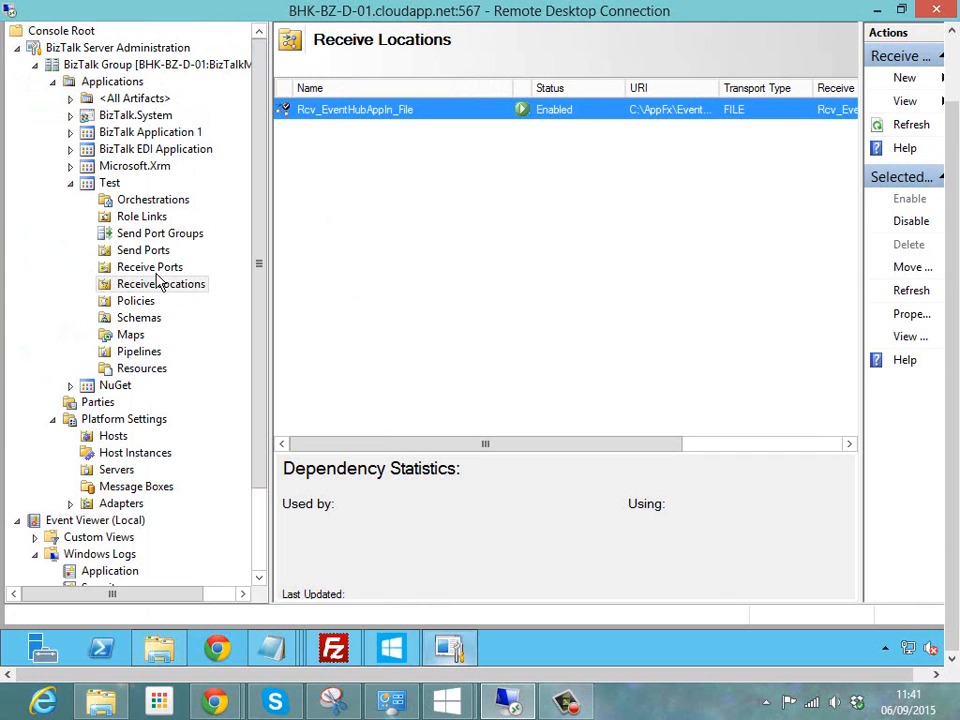
pyautogui.click(144, 248)
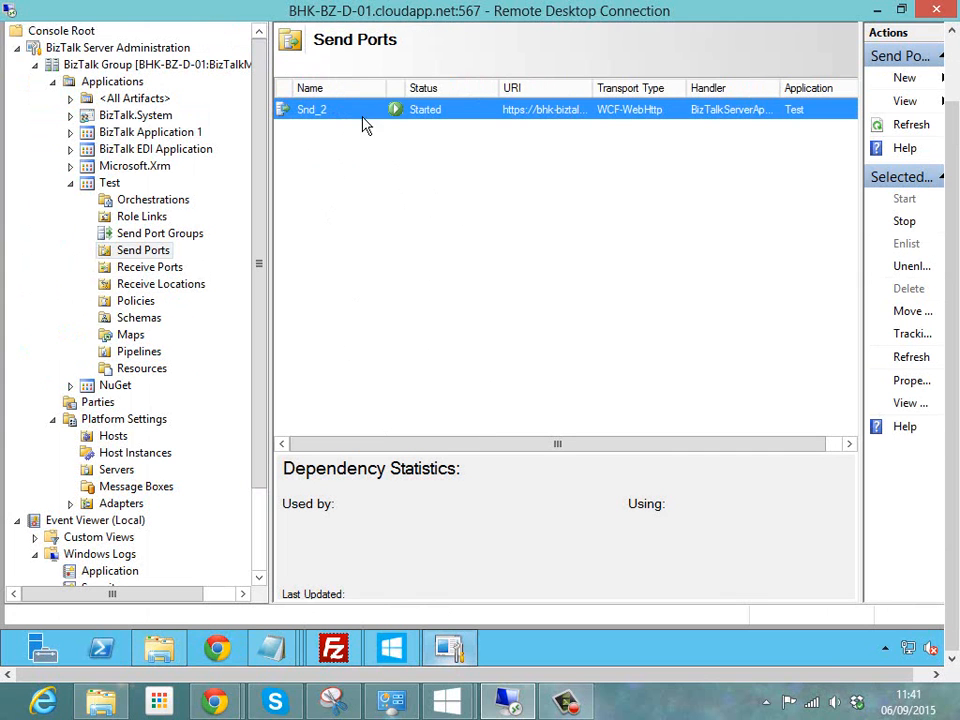
pyautogui.moveTo(598, 140)
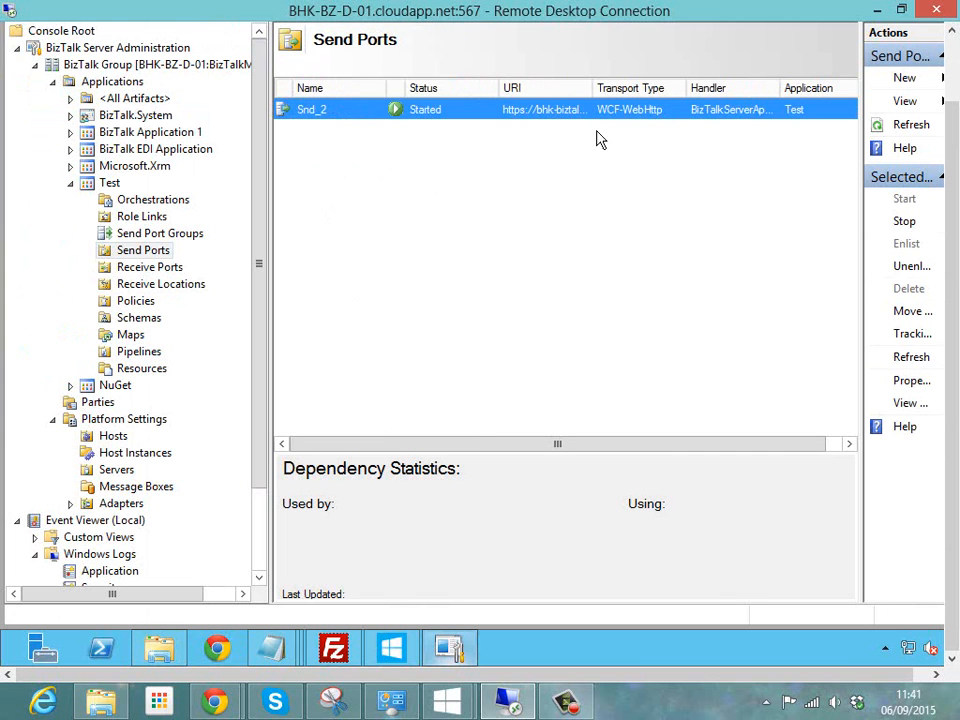
pyautogui.moveTo(302, 148)
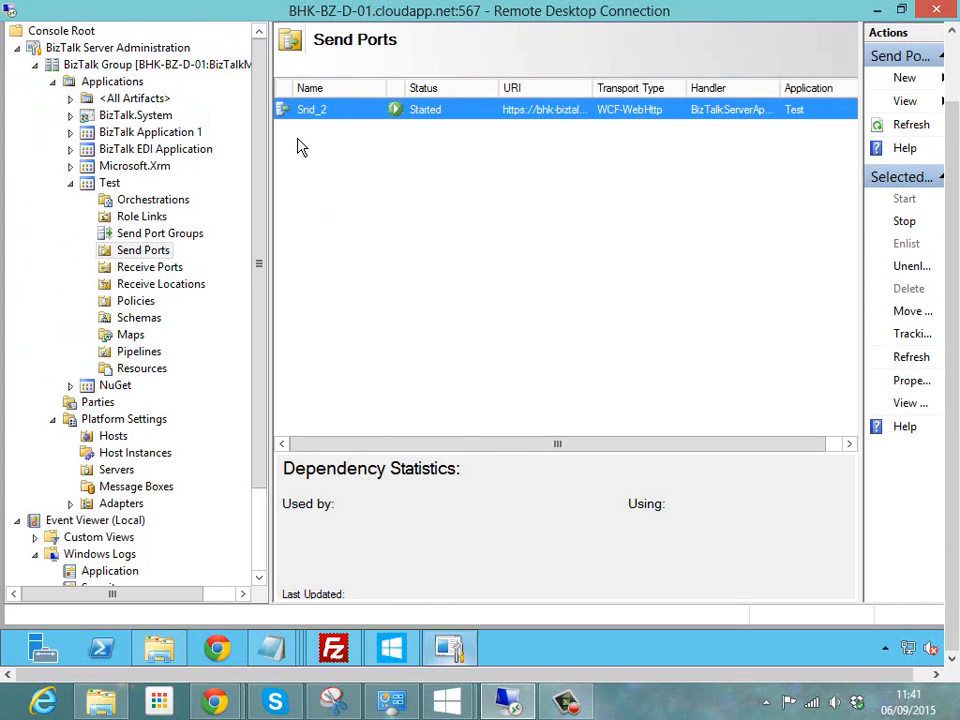
pyautogui.doubleClick(312, 108)
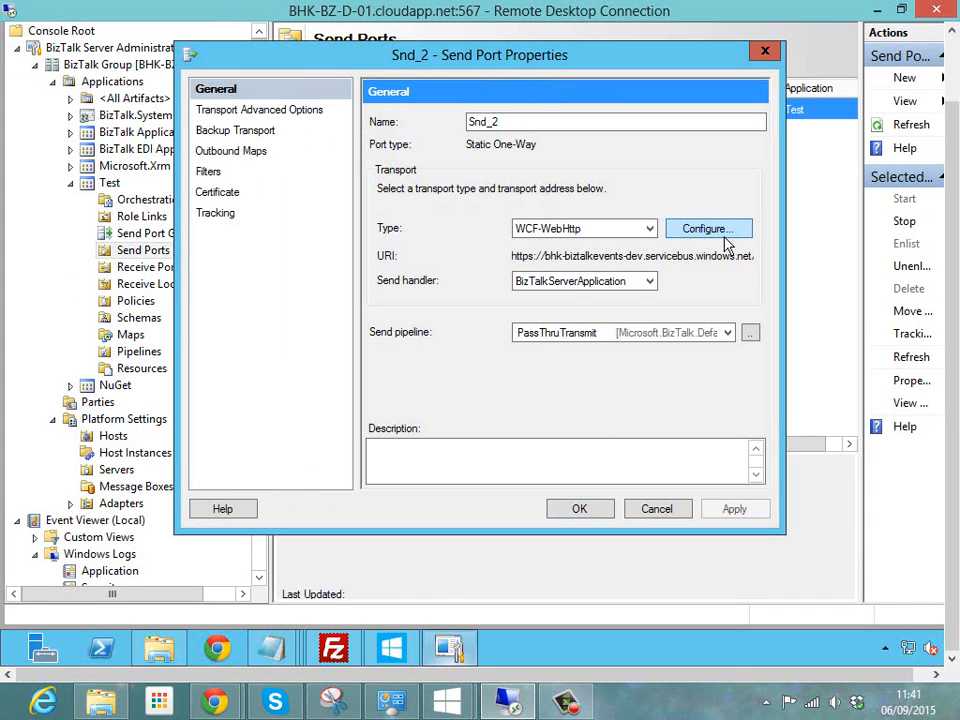
# Inspect the WCF-WebHttp address URI ending biztalkevents/publishers/biztalk/messages
pyautogui.click(708, 228)
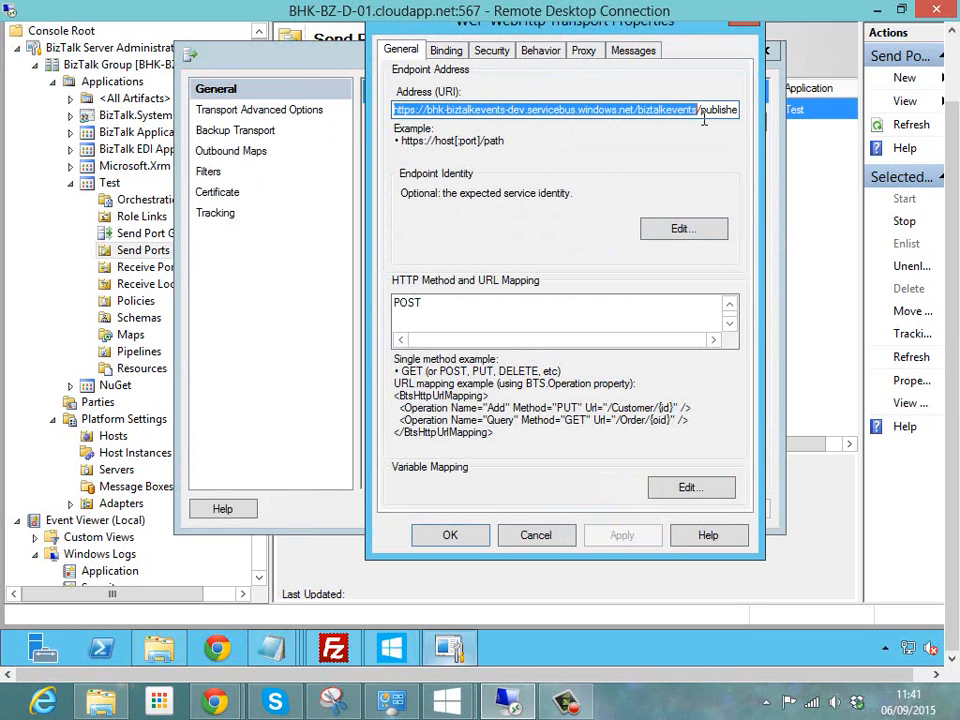
pyautogui.doubleClick(656, 108)
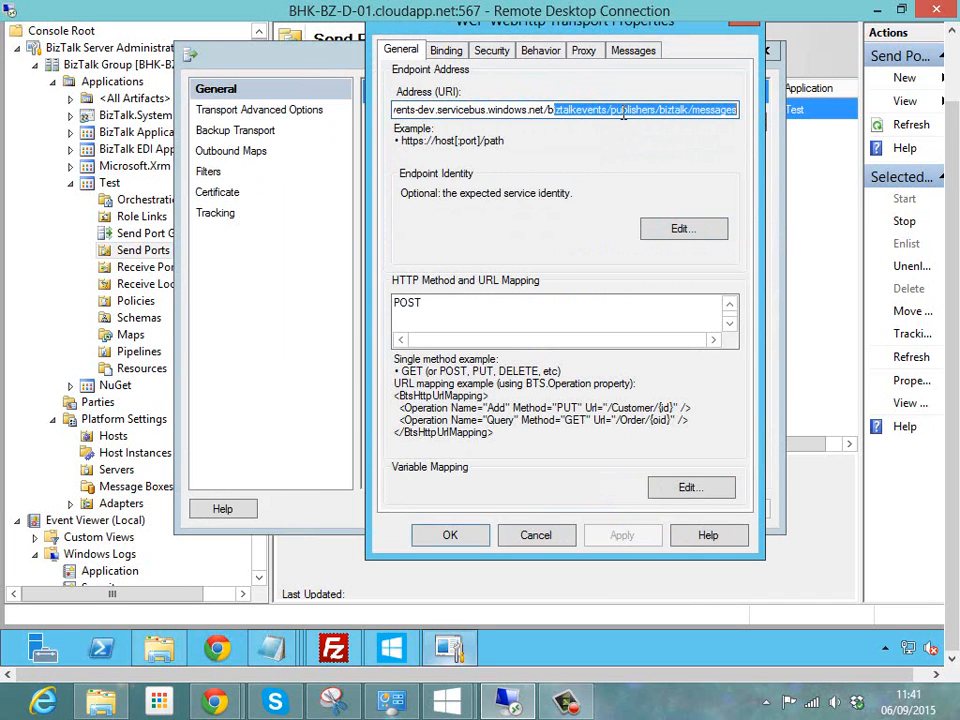
pyautogui.doubleClick(628, 110)
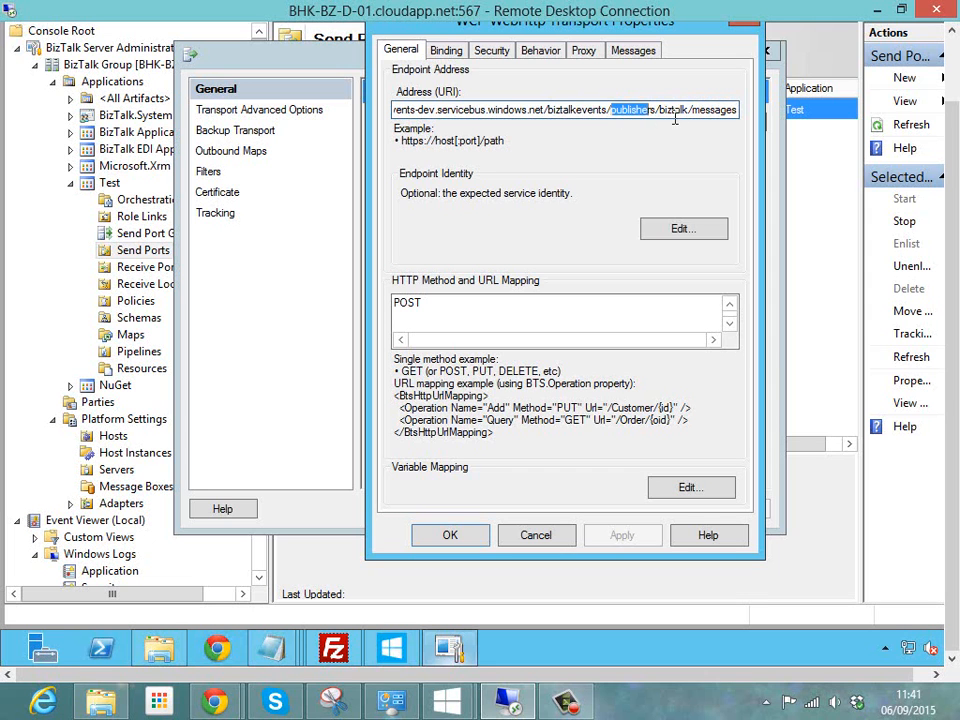
pyautogui.doubleClick(656, 108)
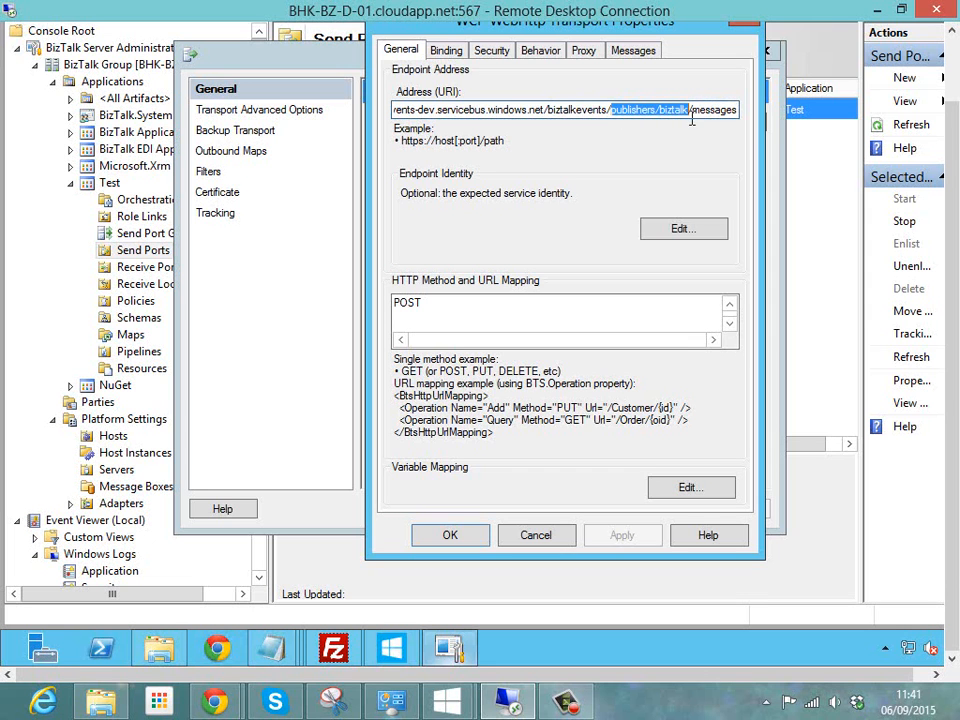
pyautogui.moveTo(690, 124)
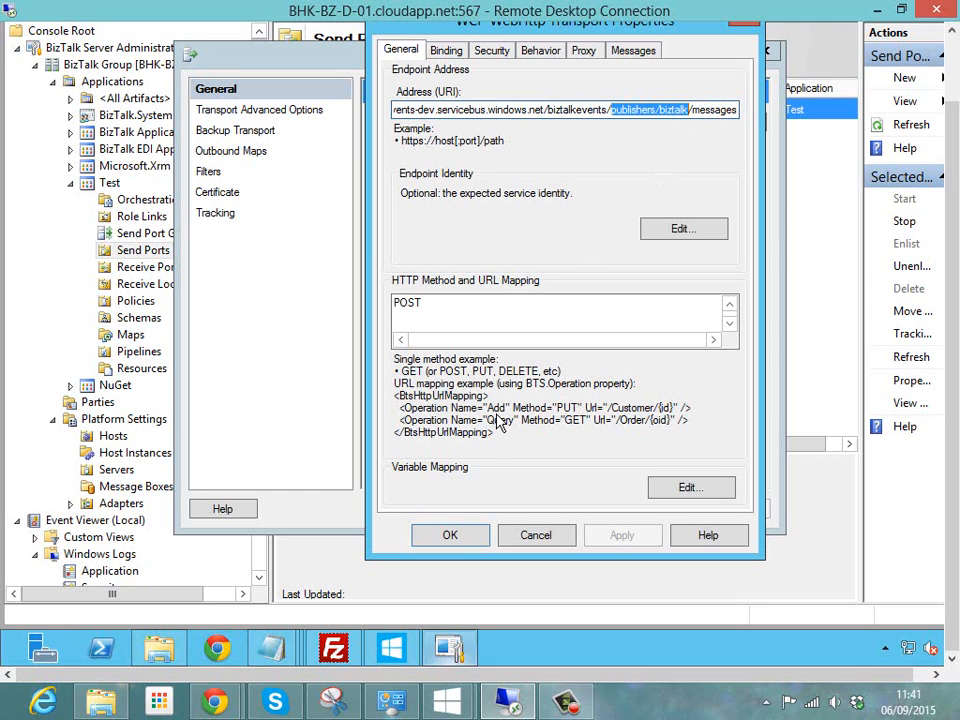
pyautogui.moveTo(470, 470)
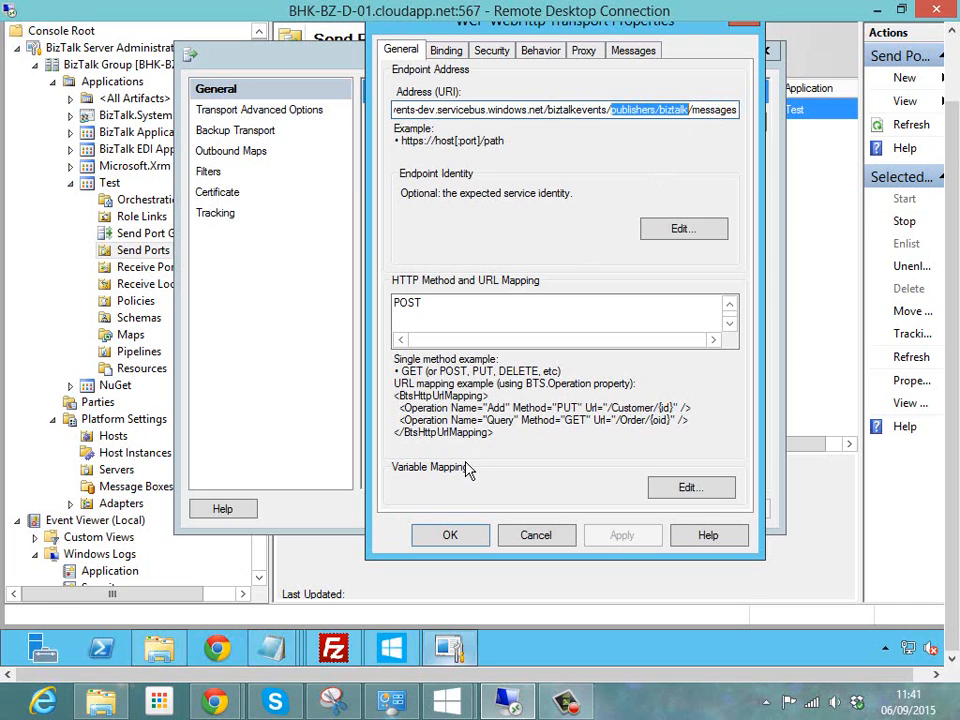
pyautogui.moveTo(388, 636)
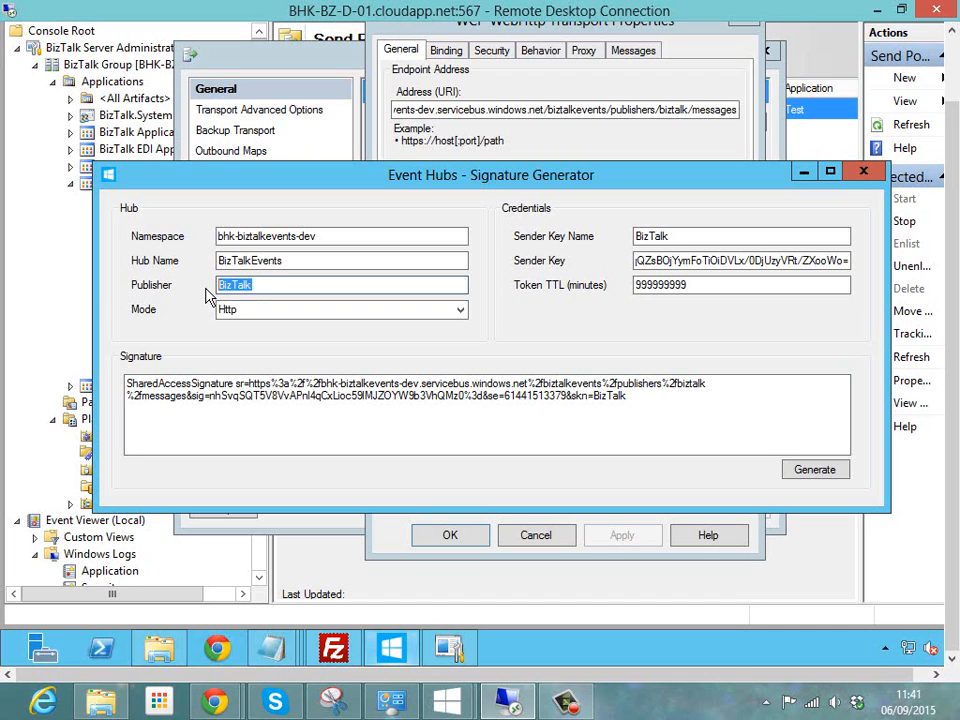
pyautogui.moveTo(804, 172)
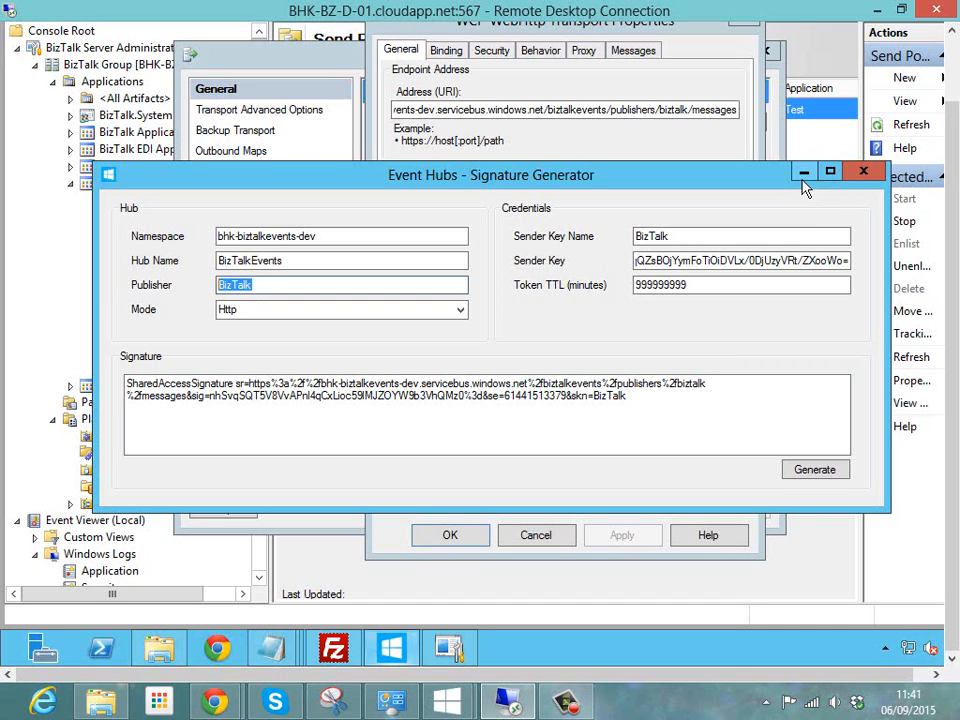
pyautogui.moveTo(804, 172)
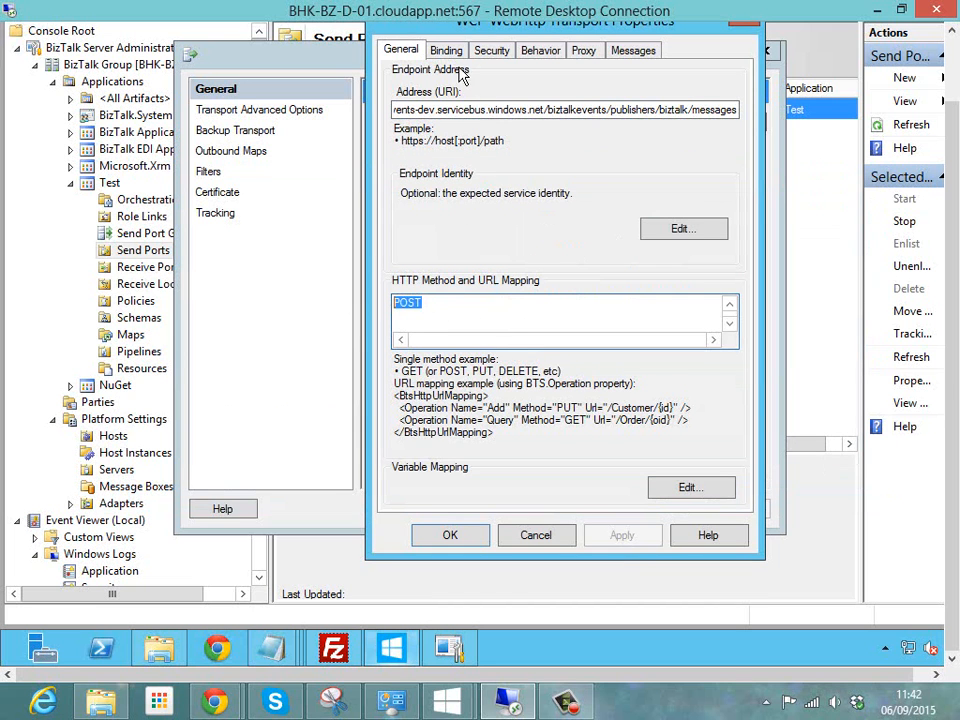
# Review Binding, Security, Behavior and Proxy settings, ending on the outbound HTTP headers with the SharedAccessSignature
pyautogui.click(446, 50)
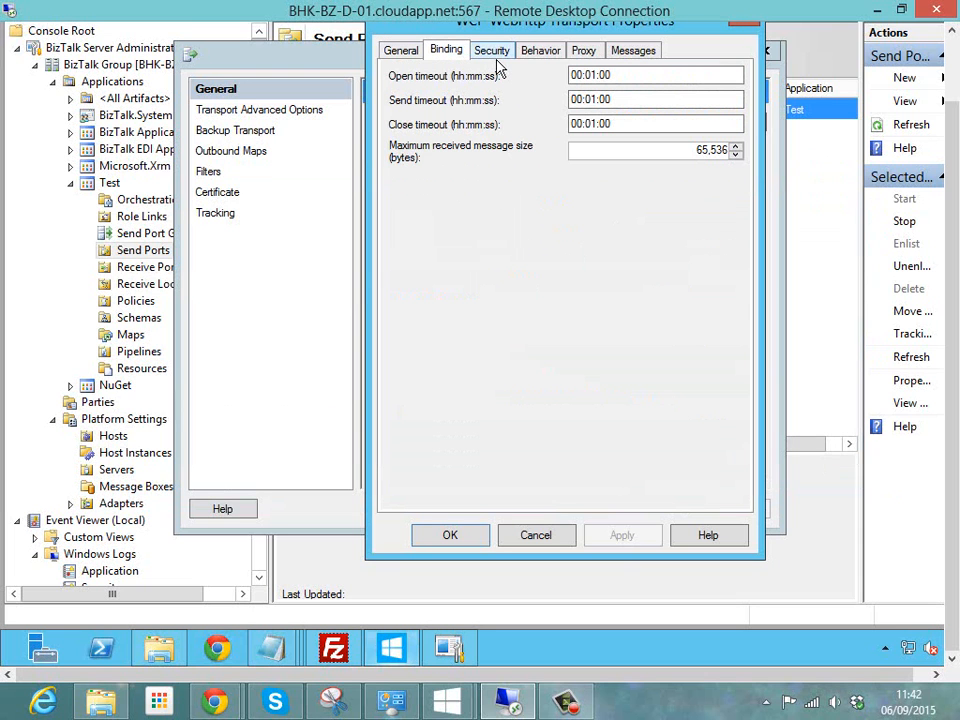
pyautogui.click(492, 50)
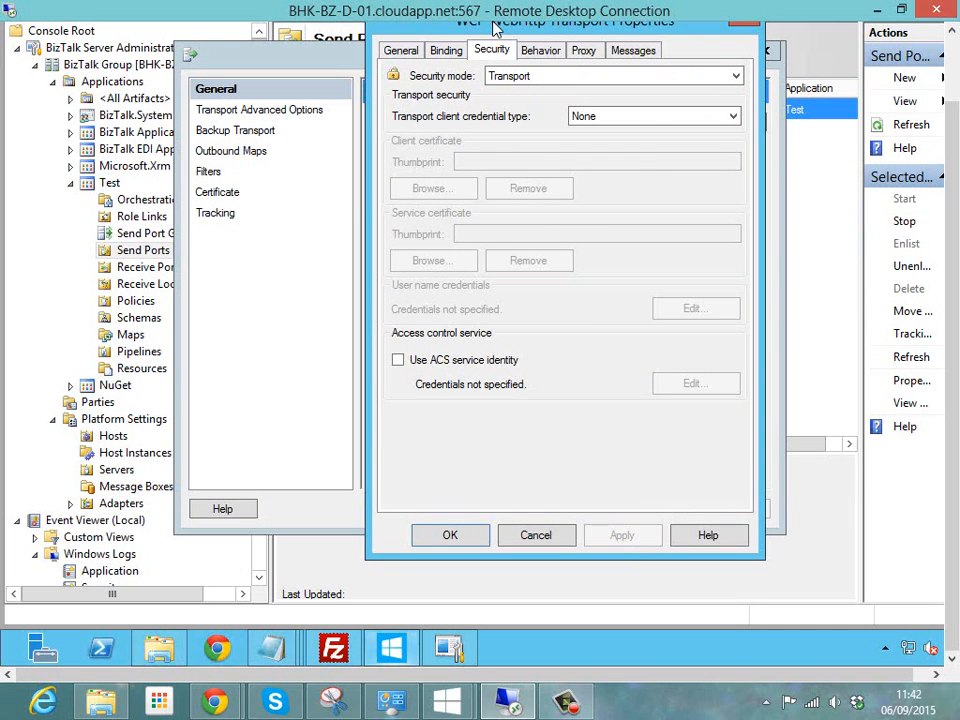
pyautogui.moveTo(460, 140)
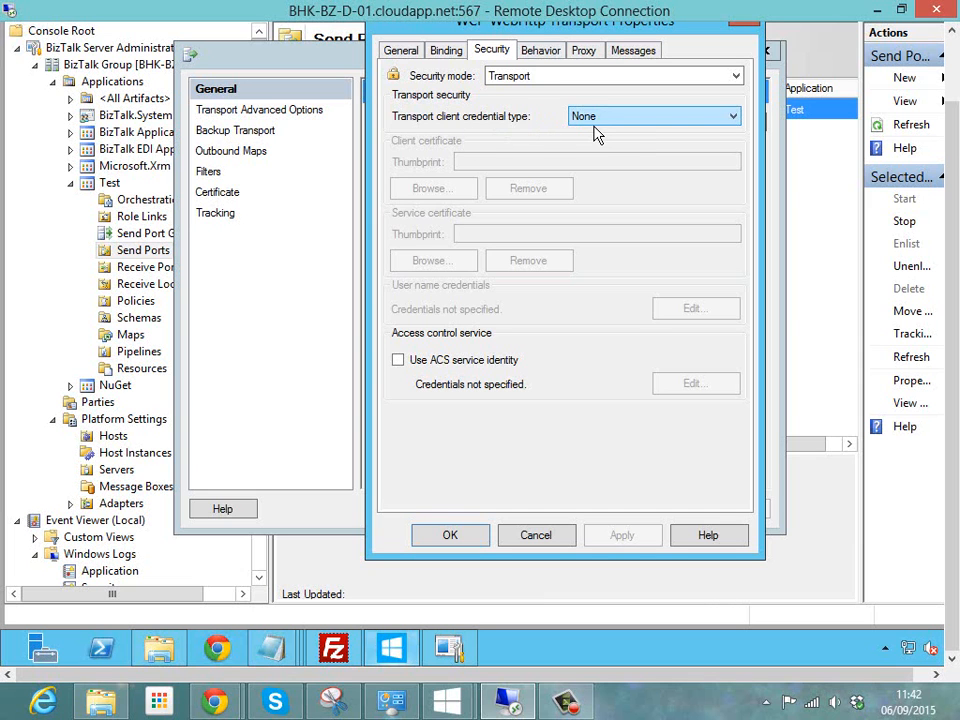
pyautogui.click(540, 50)
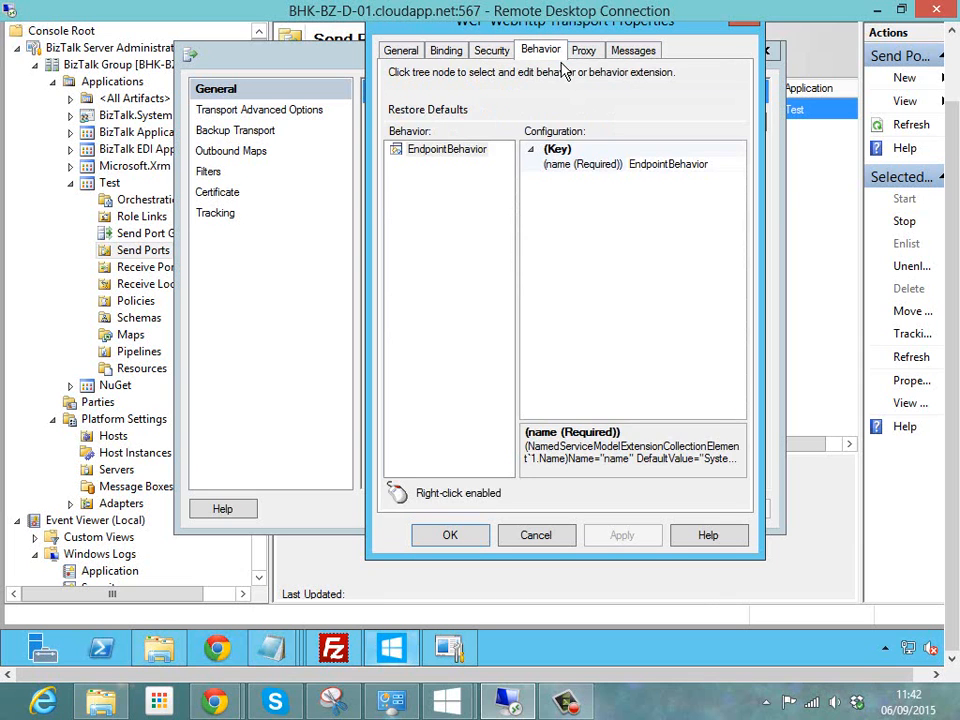
pyautogui.moveTo(644, 150)
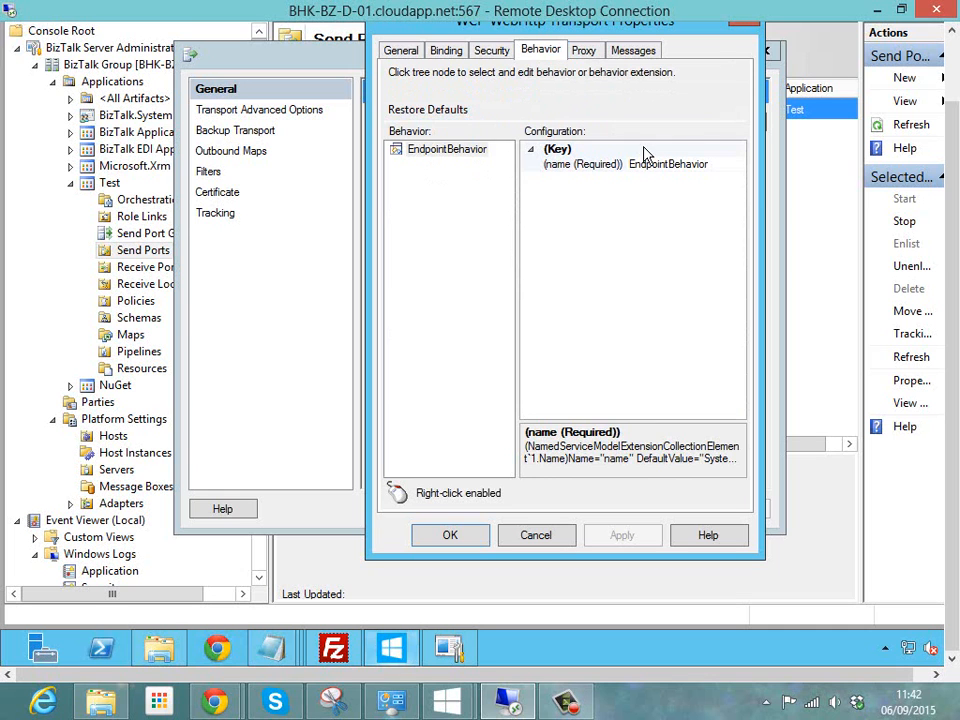
pyautogui.click(584, 50)
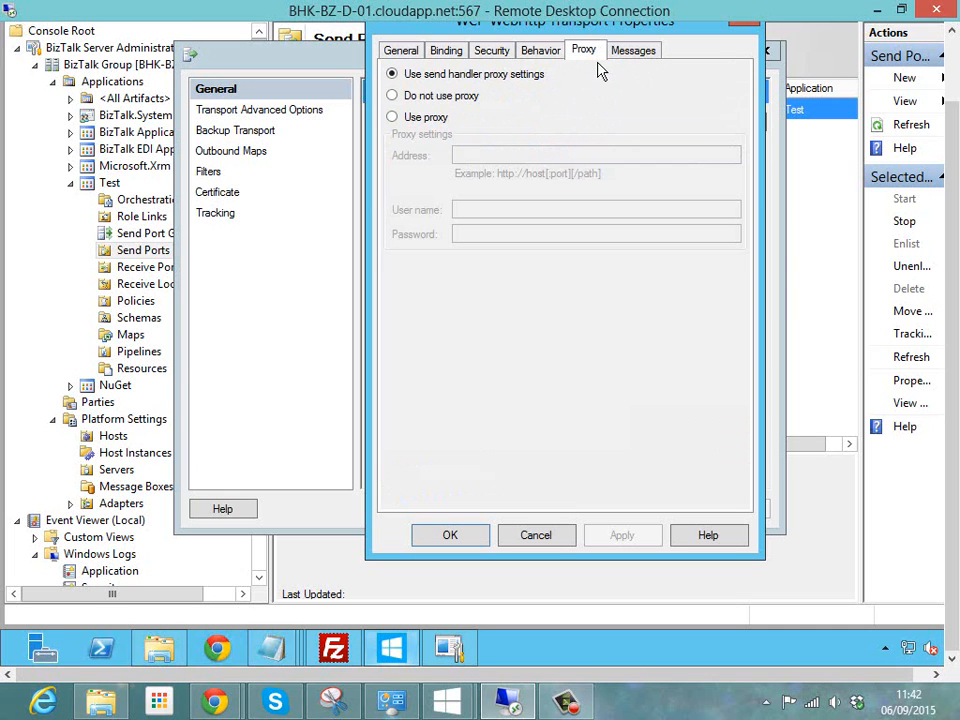
pyautogui.click(632, 48)
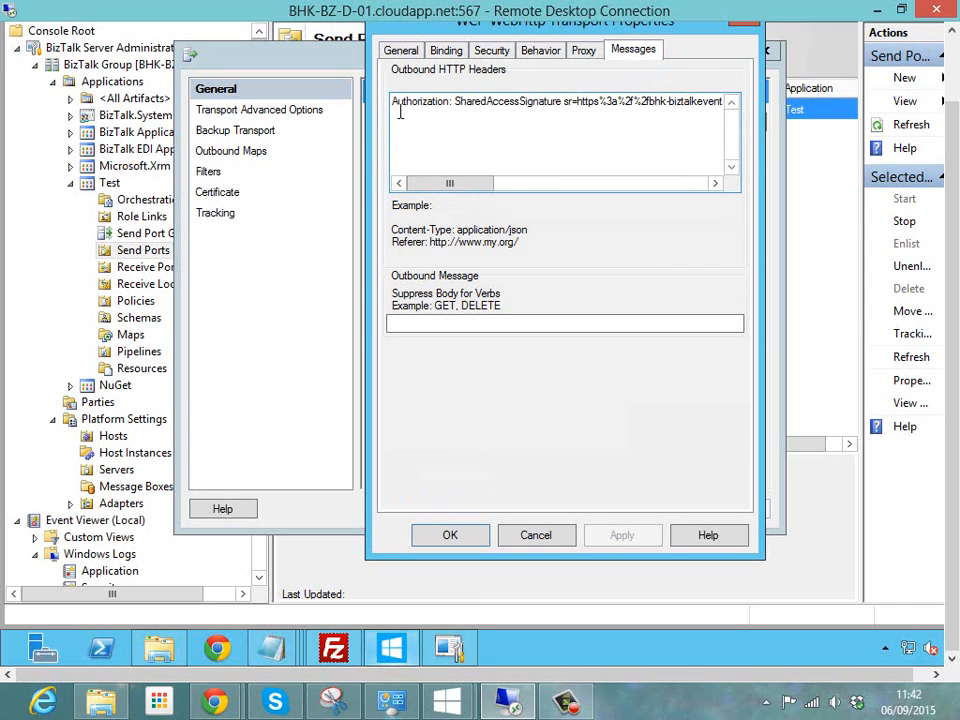
pyautogui.doubleClick(420, 100)
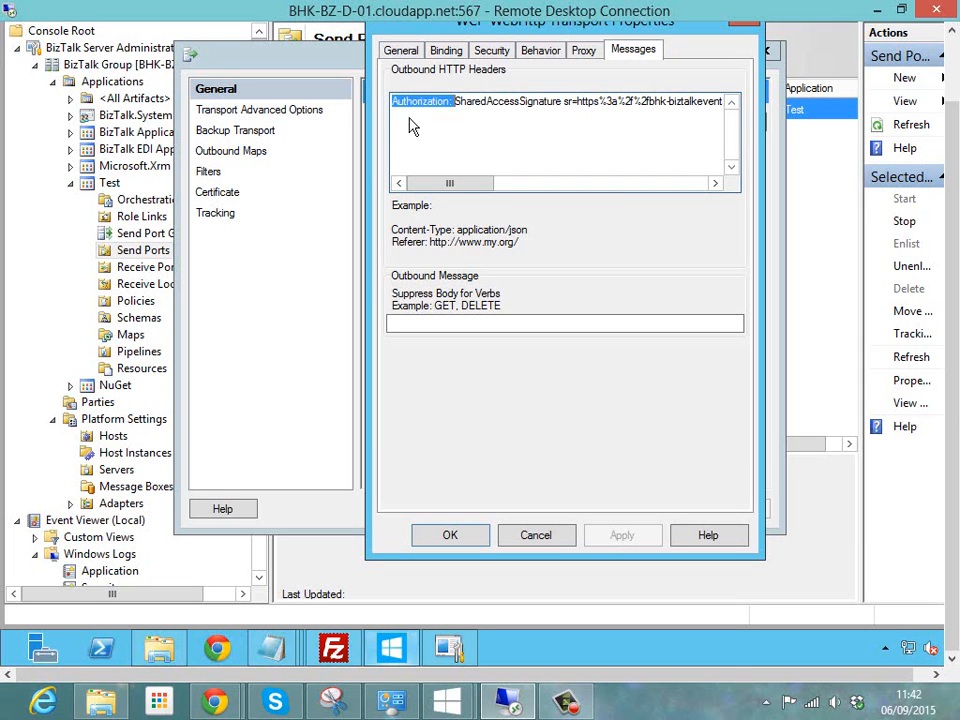
pyautogui.click(522, 136)
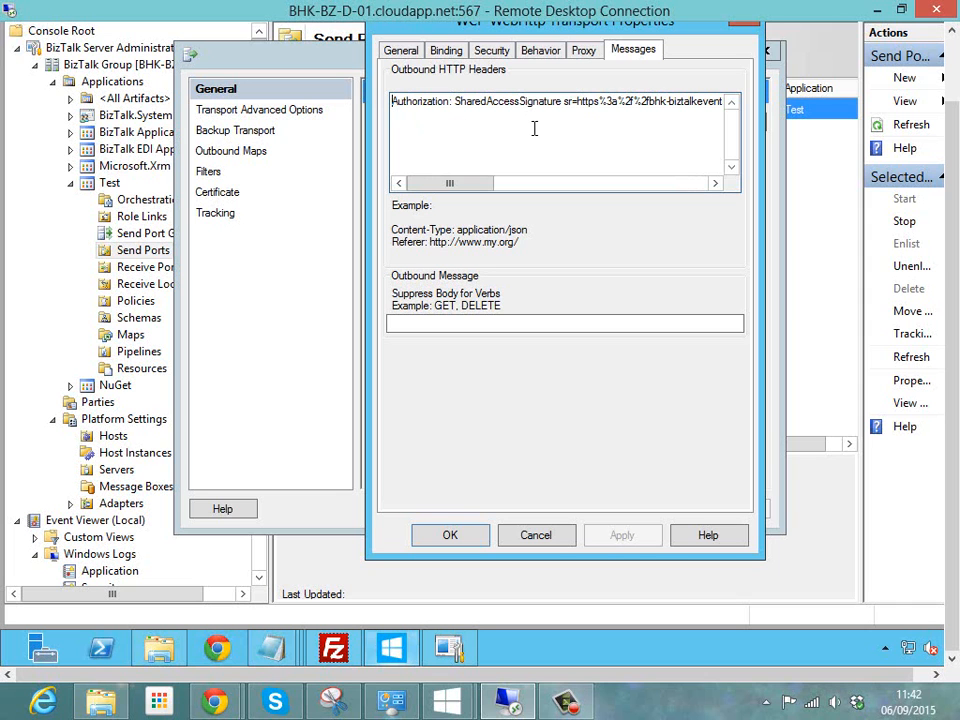
pyautogui.moveTo(536, 536)
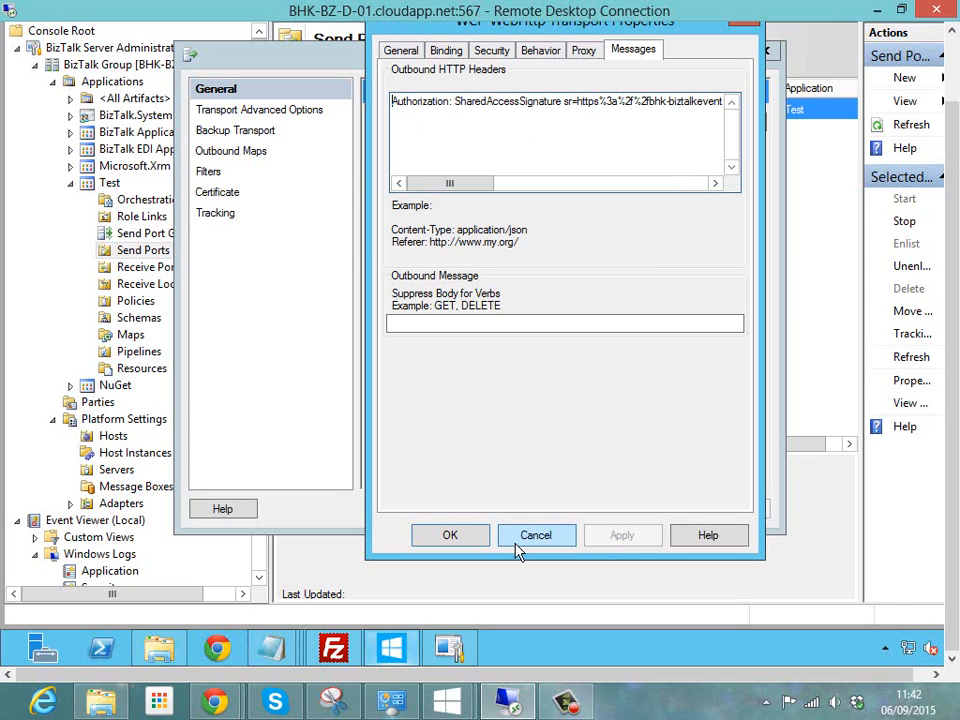
# Cancel the transport settings and show Snd_2's filter BTS.ReceivePortName == Rcv_EventHubAppIn
pyautogui.click(536, 536)
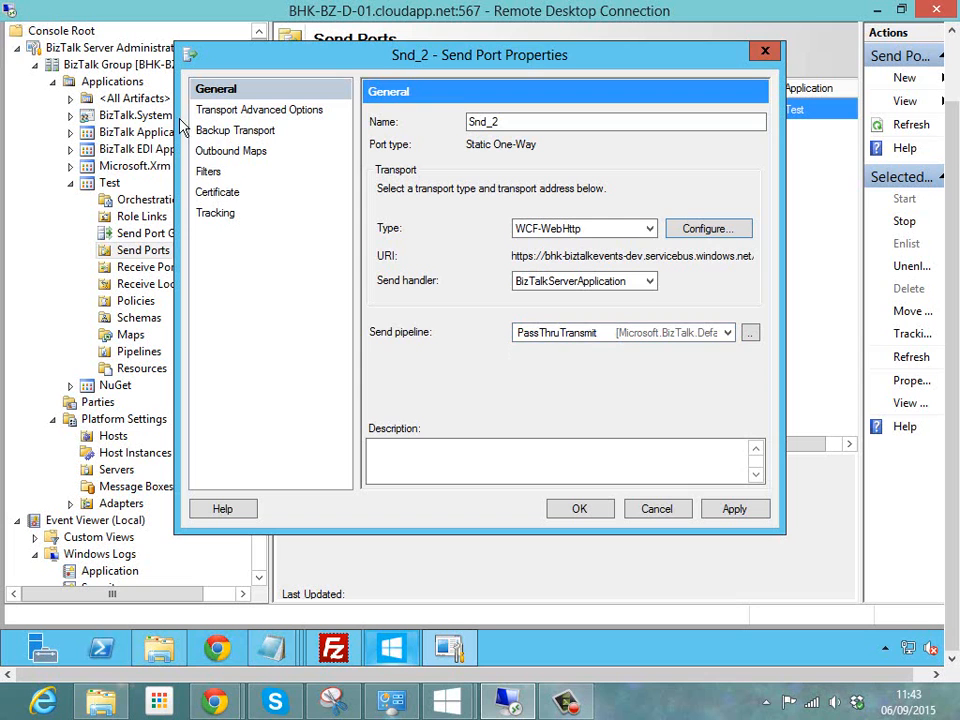
pyautogui.click(212, 172)
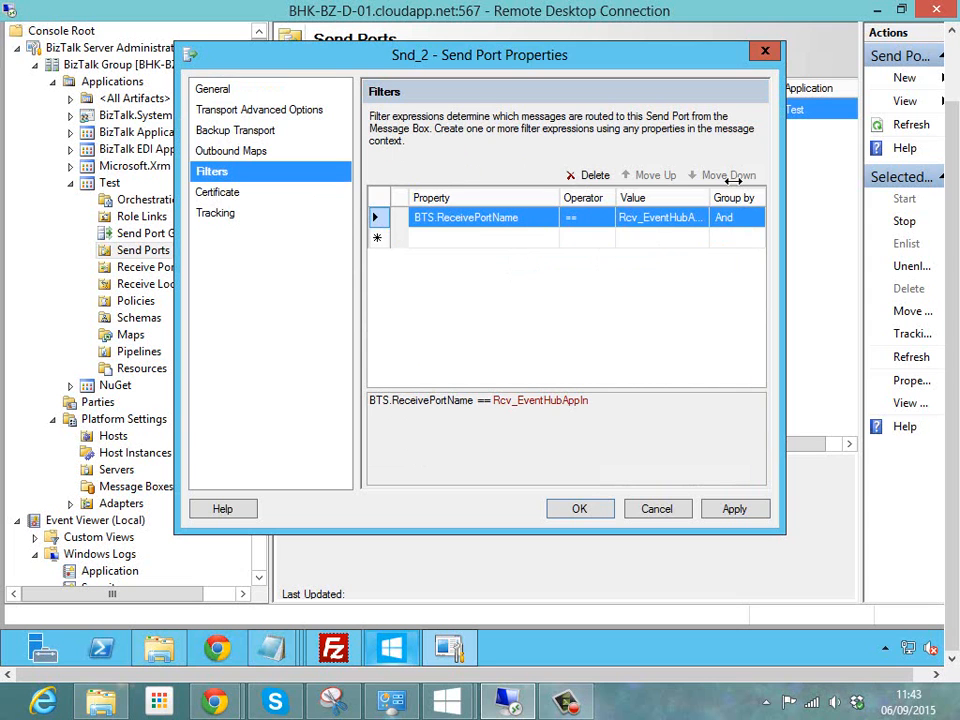
pyautogui.click(656, 508)
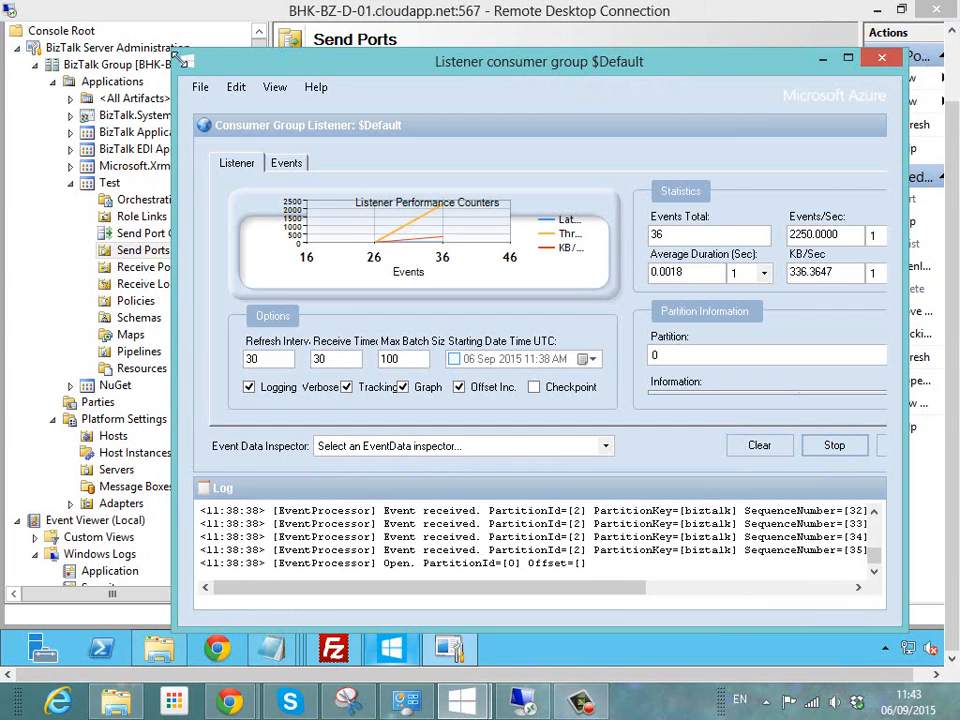
# Move the Service Bus Explorer listener window aside
pyautogui.moveTo(538, 60); pyautogui.dragTo(676, 116)
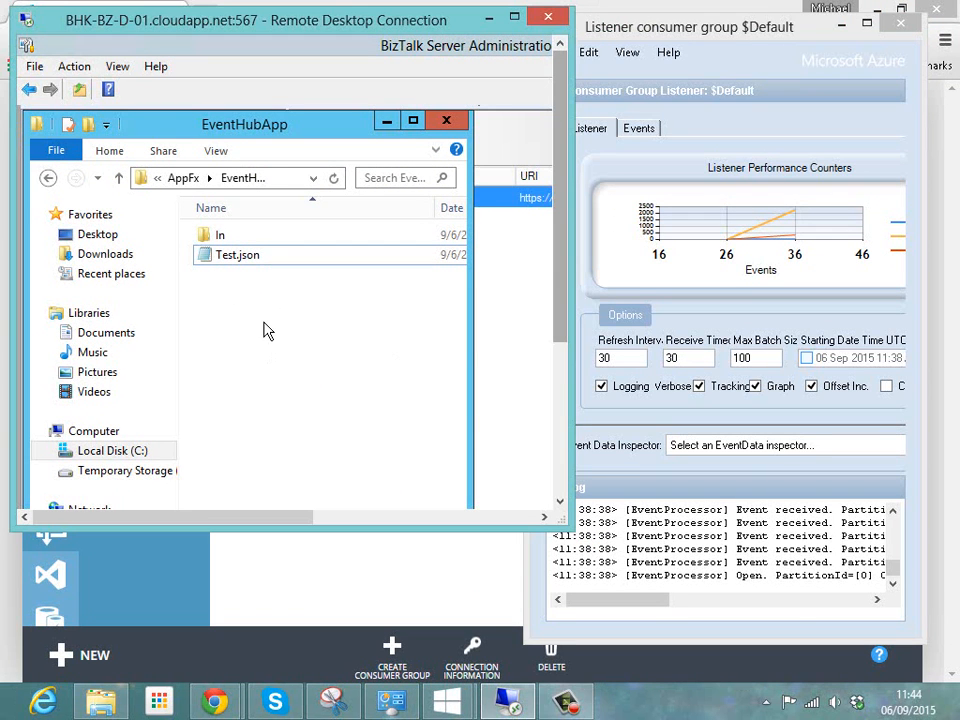
# Select Test.json in EventHubApp and check the In folder twice, confirming it ends up empty
pyautogui.click(238, 254)
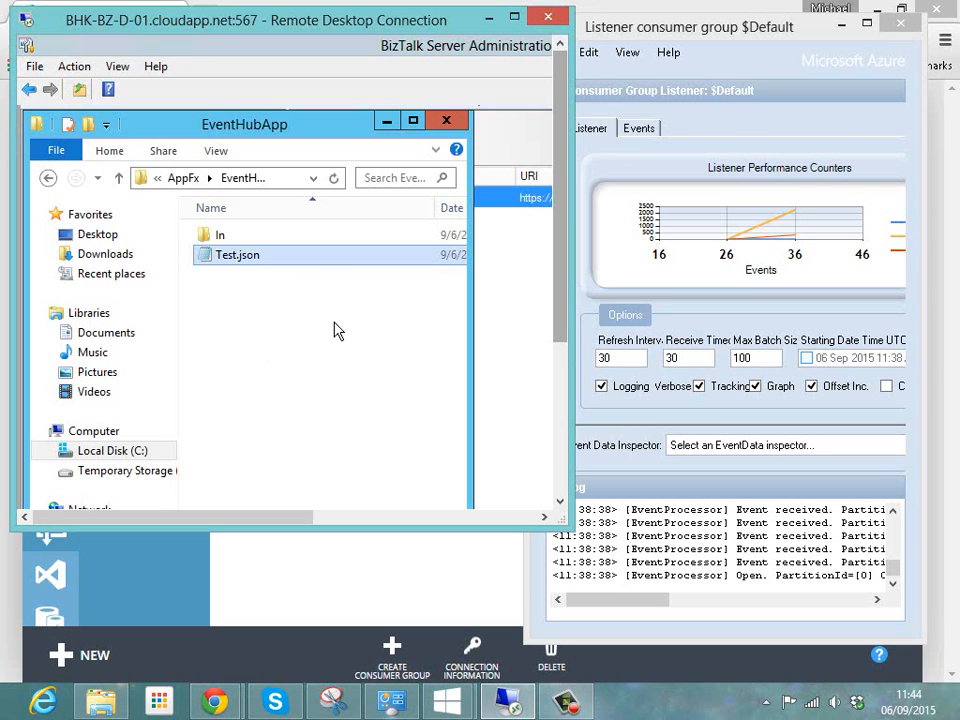
pyautogui.doubleClick(220, 234)
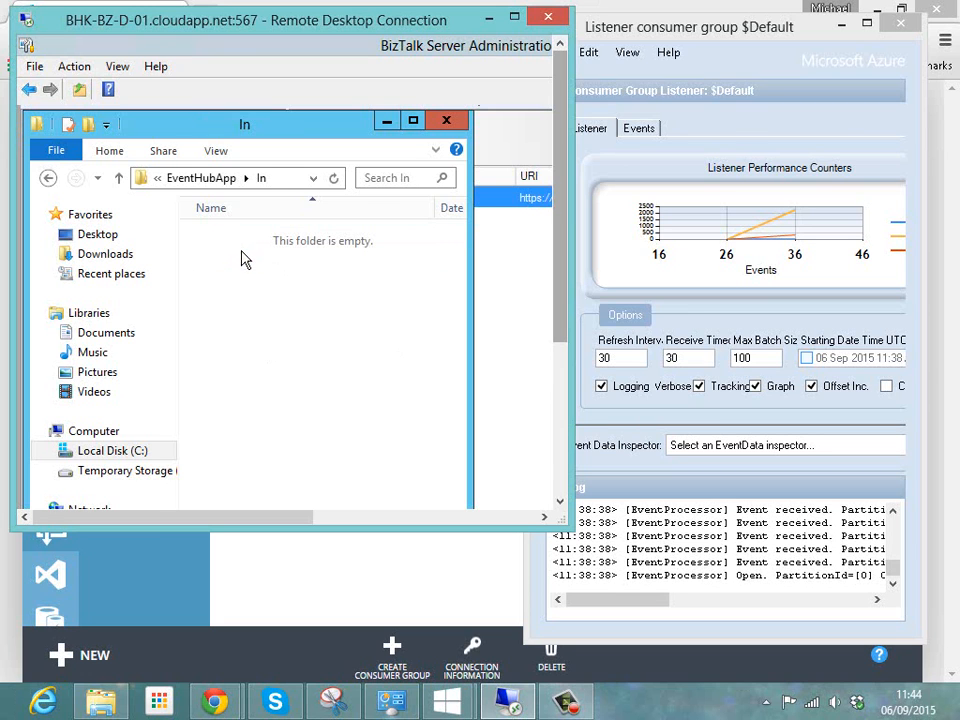
pyautogui.moveTo(268, 290)
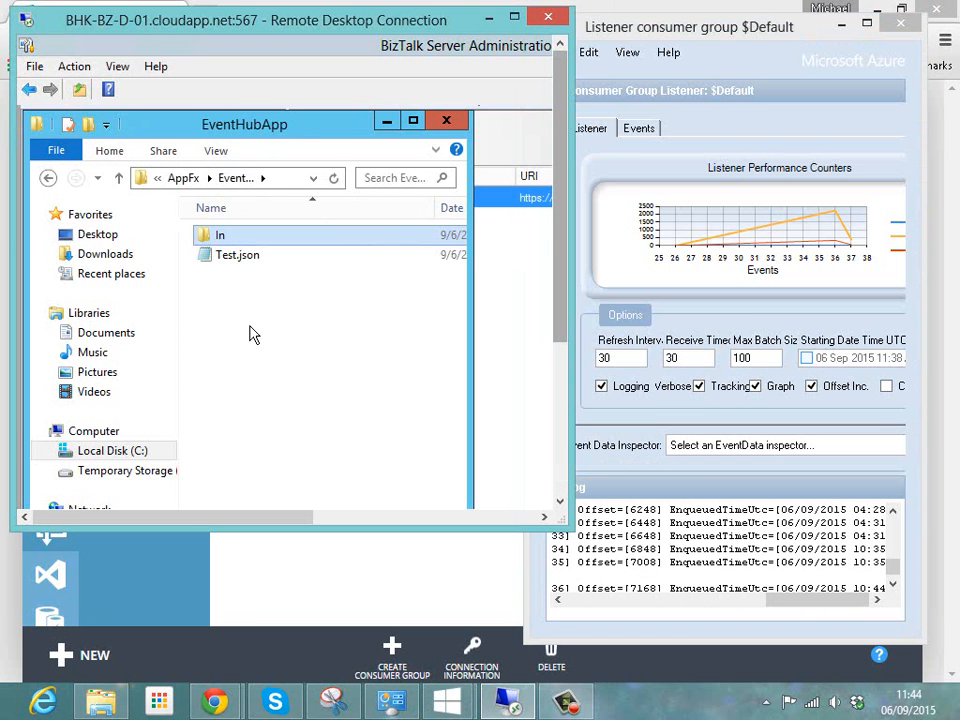
pyautogui.click(238, 254)
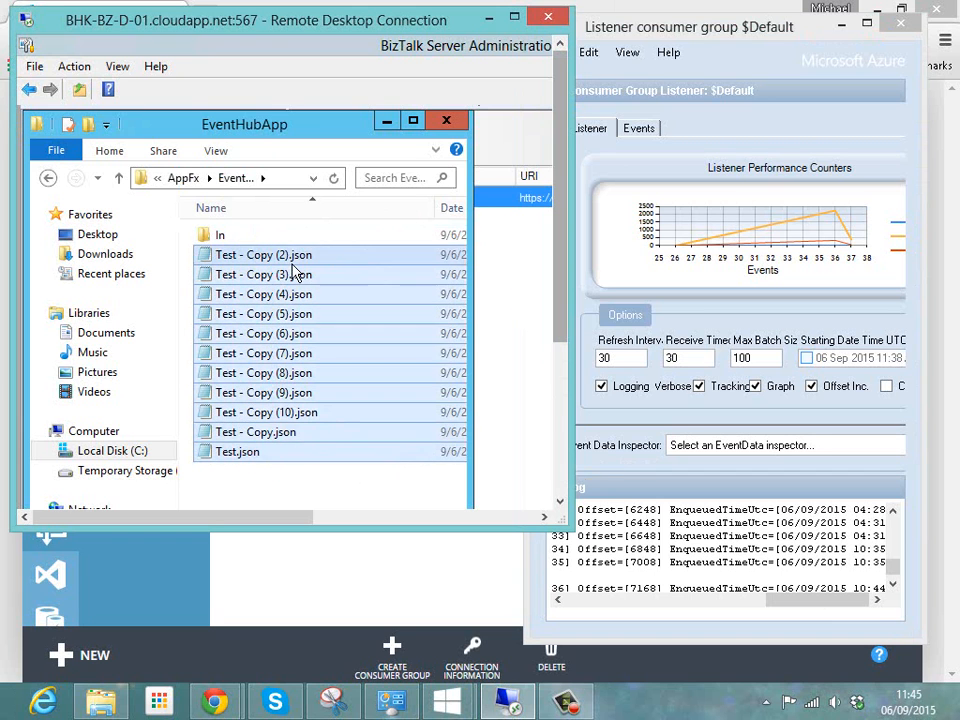
pyautogui.doubleClick(220, 234)
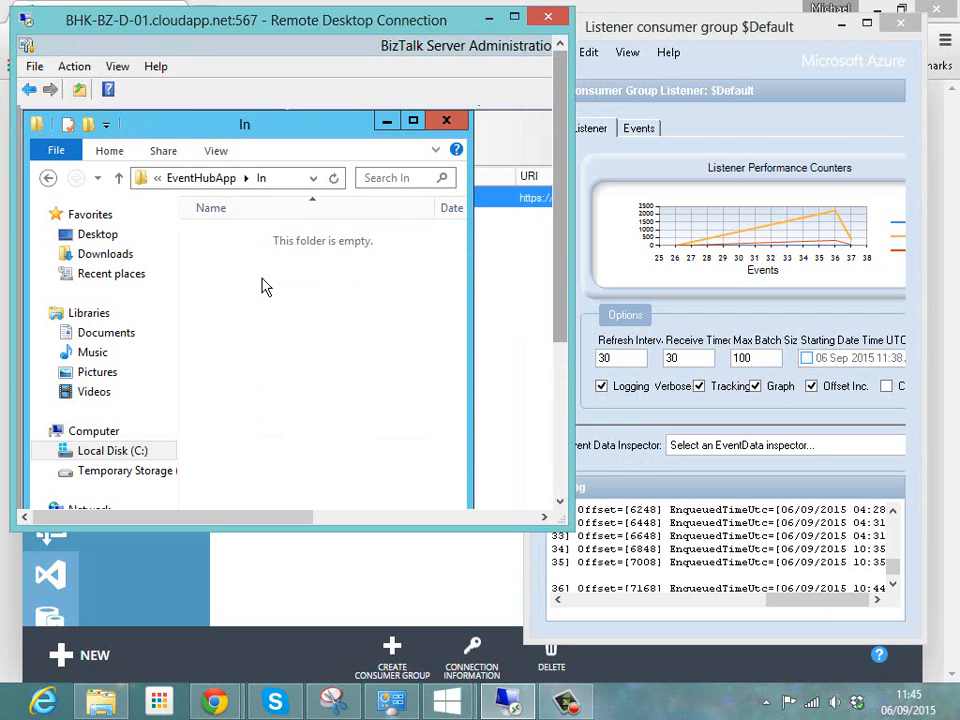